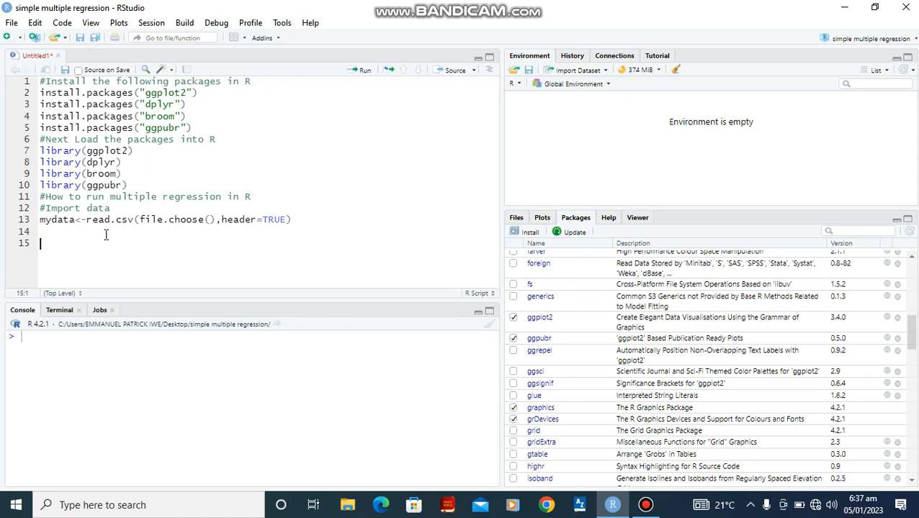
mouse_move(113, 232)
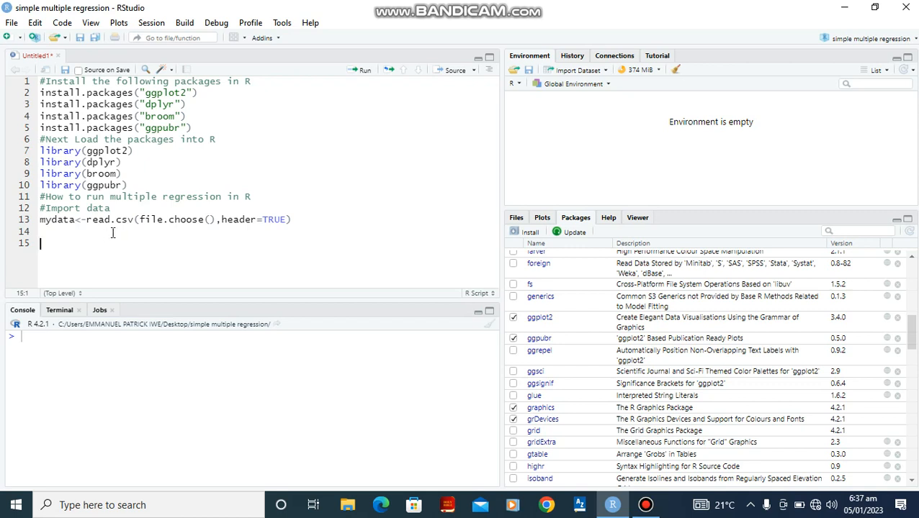
mouse_move(115, 219)
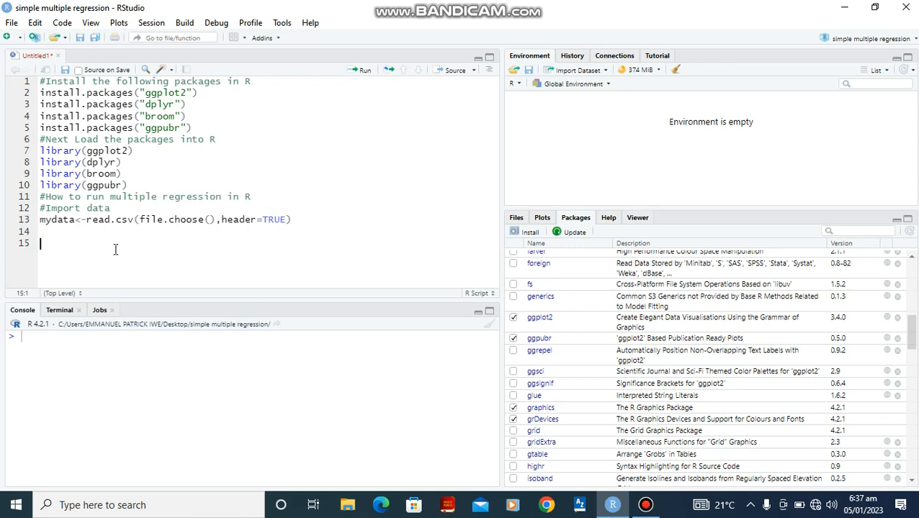
Step: Run the read.csv(file.choose()) line so the Select file dialog appears
left_click(130, 219)
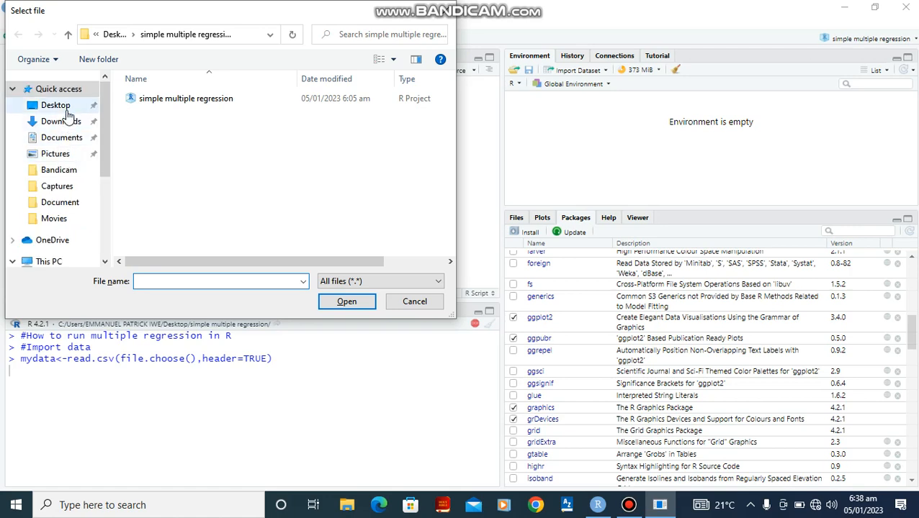
Step: Import heart.data from the Desktop as mydata (498 observations of 4 variables)
left_click(55, 105)
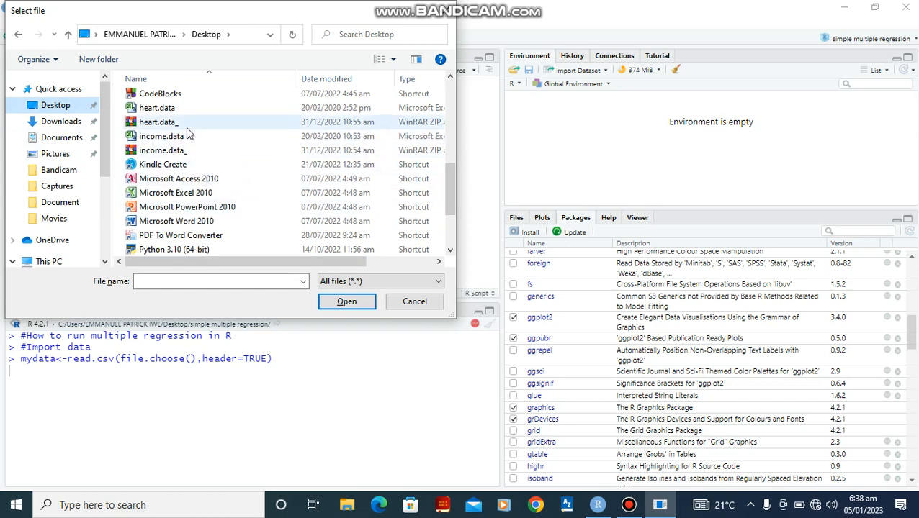
left_click(155, 106)
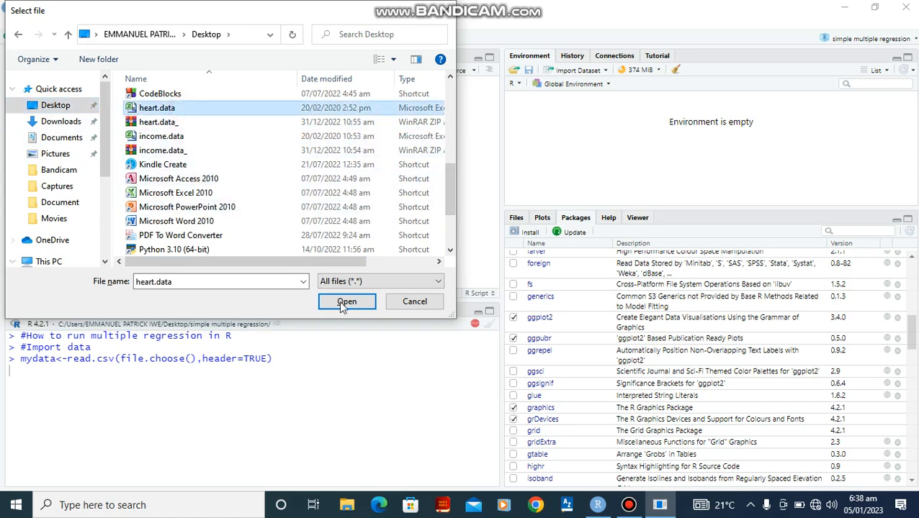
left_click(346, 301)
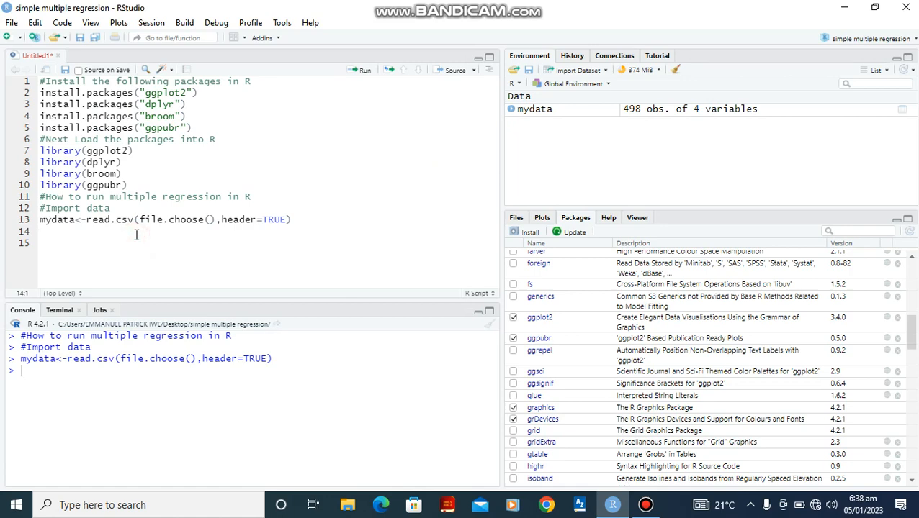
Step: Print mydata and summary(mydata) to see statistics for X, biking, smoking and heart.disease
type("mydat")
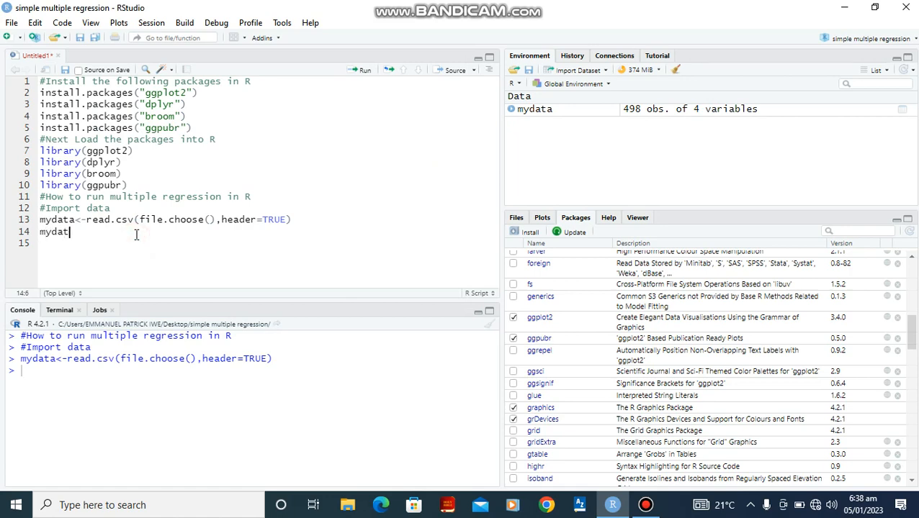
key("enter")
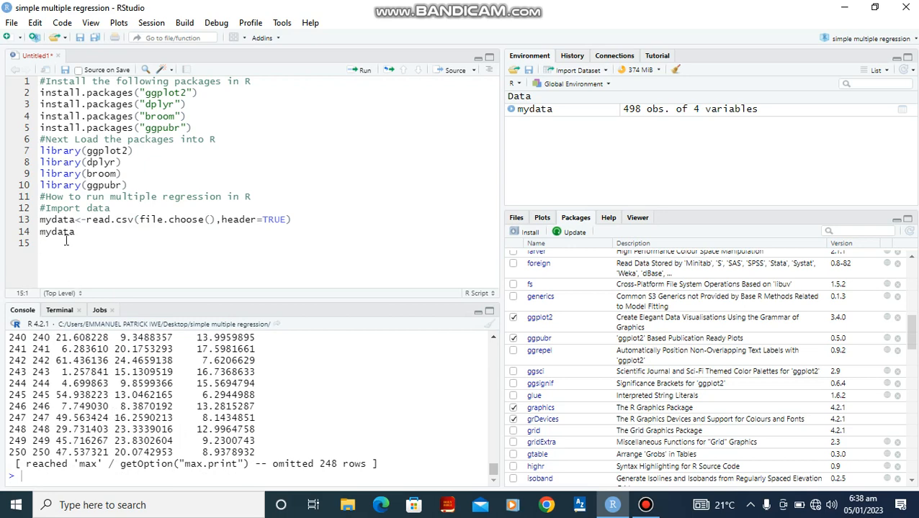
type("summary(")
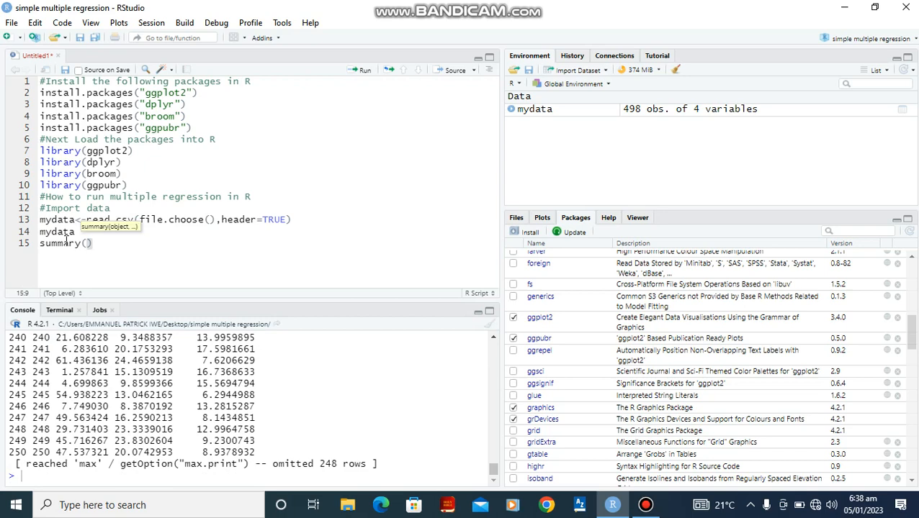
type("mydata")
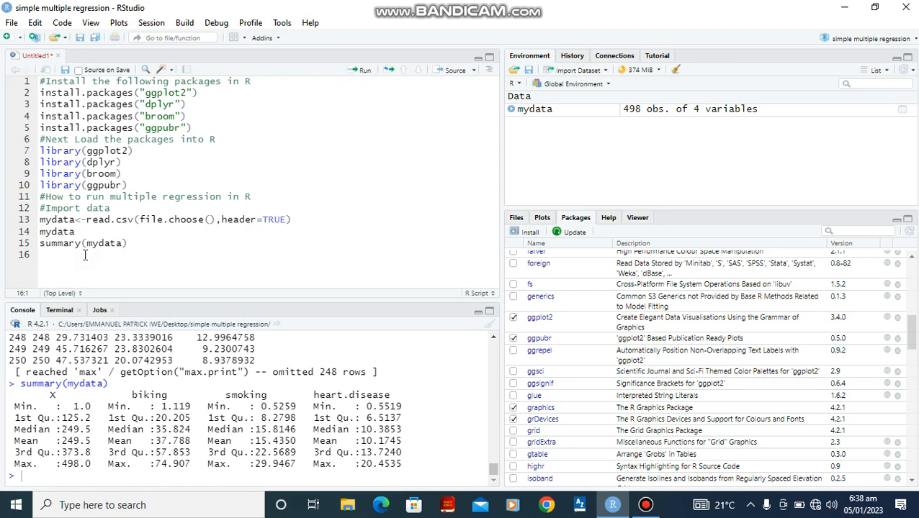
Step: Add an '#independence of observation' comment and start a new line below it
type("#")
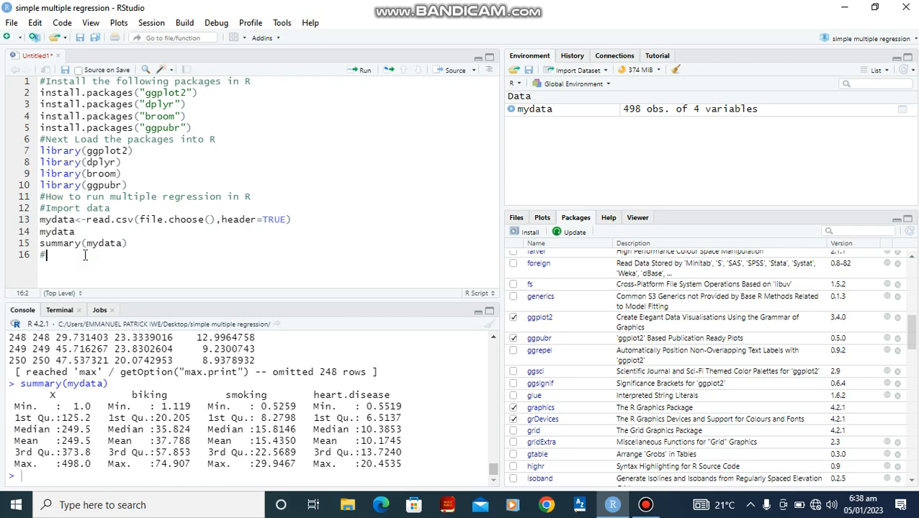
type("independence of")
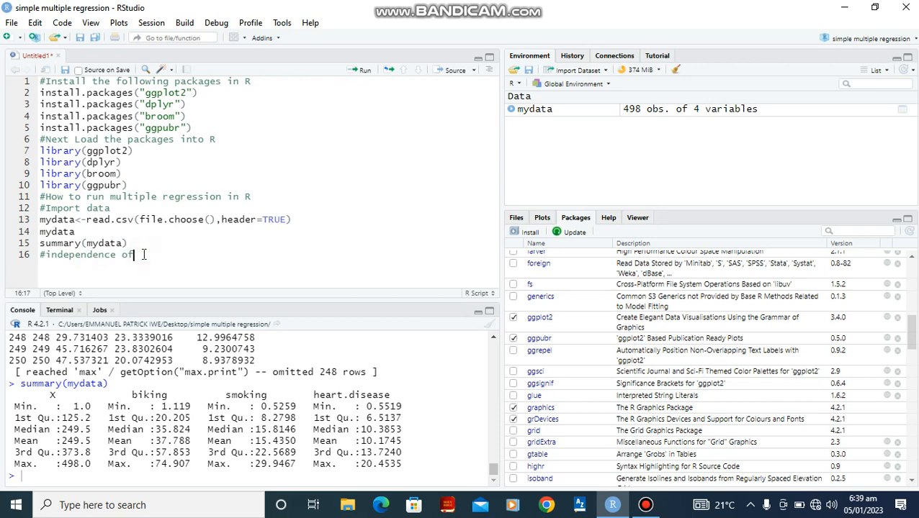
type("observation")
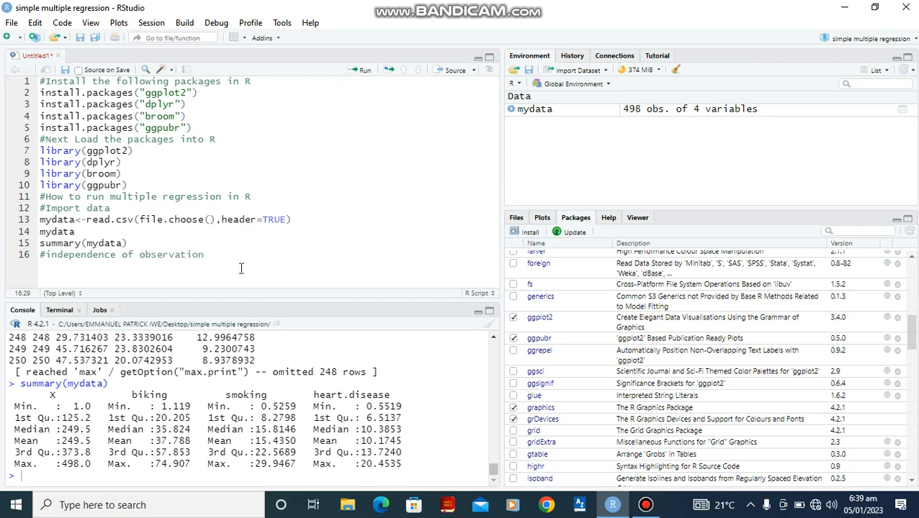
key("enter")
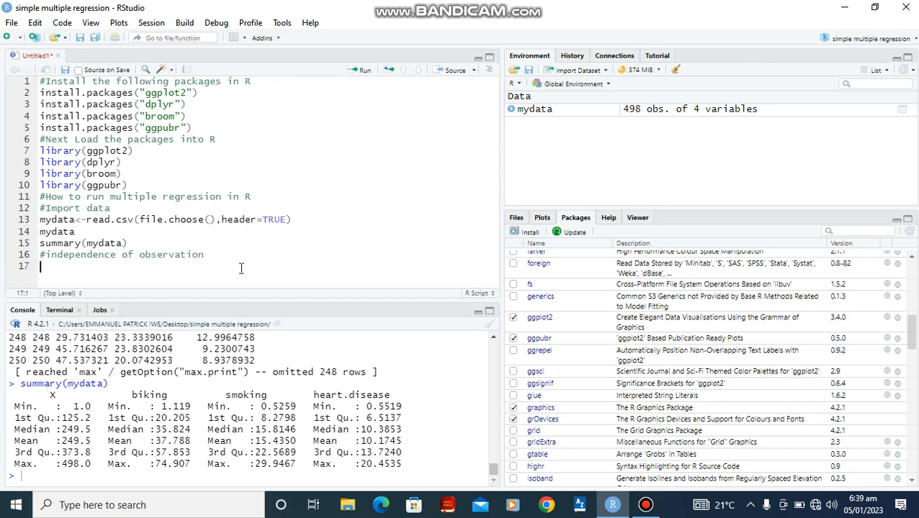
Step: Compute cor(mydata$biking, mydata$smoking), returning about 0.015
type("cor")
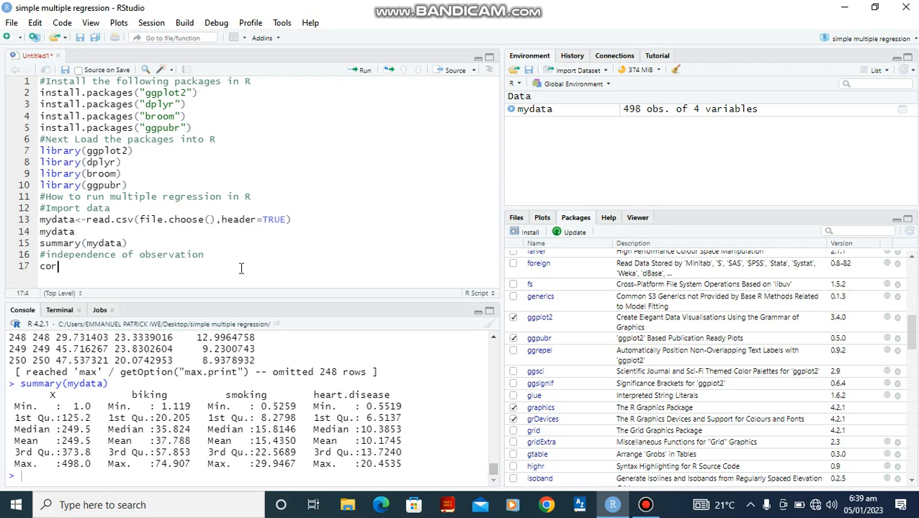
type("cor")
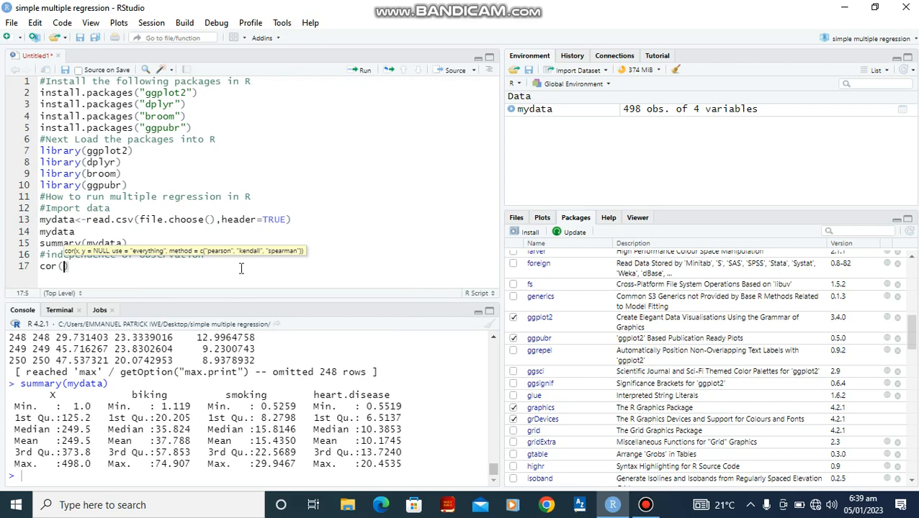
type("mydata")
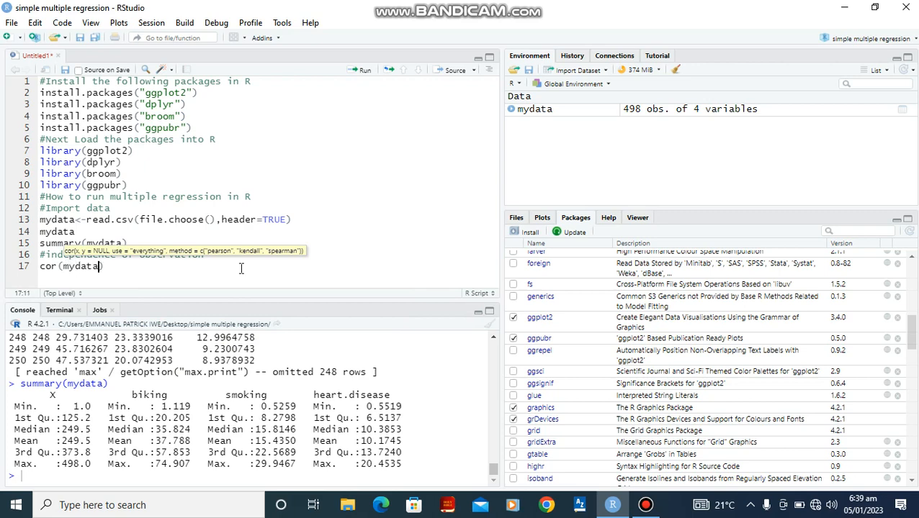
type("$biking")
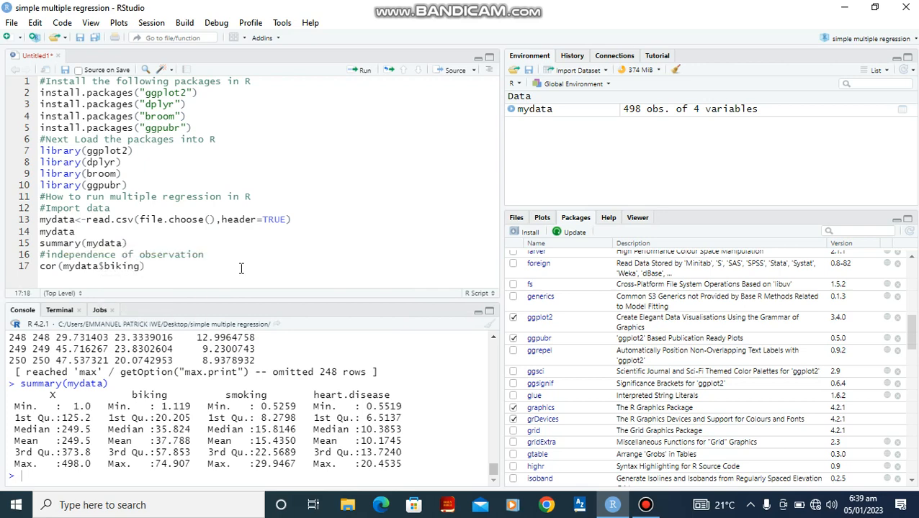
type(", m")
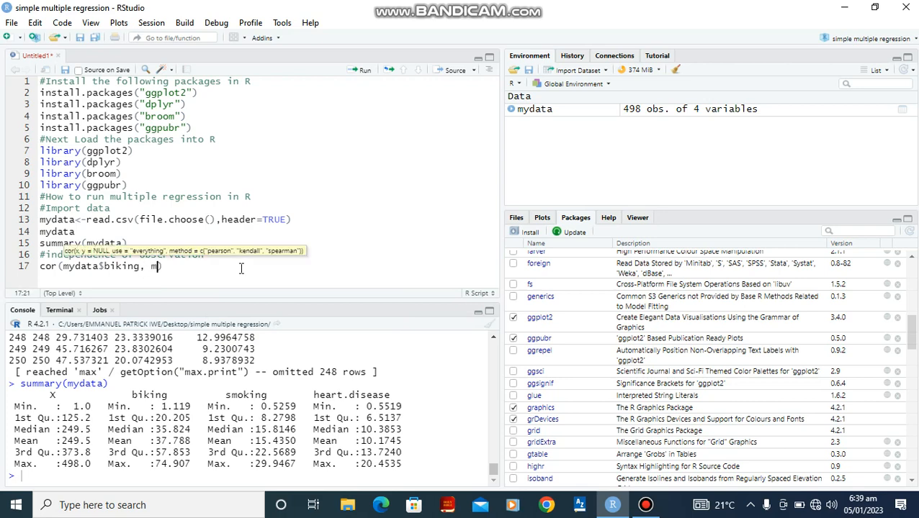
type("data)")
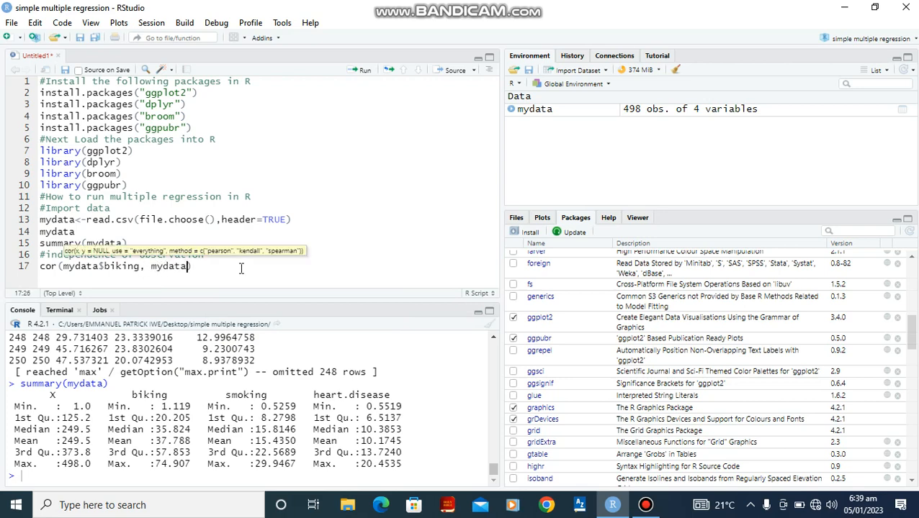
type("$smoking")
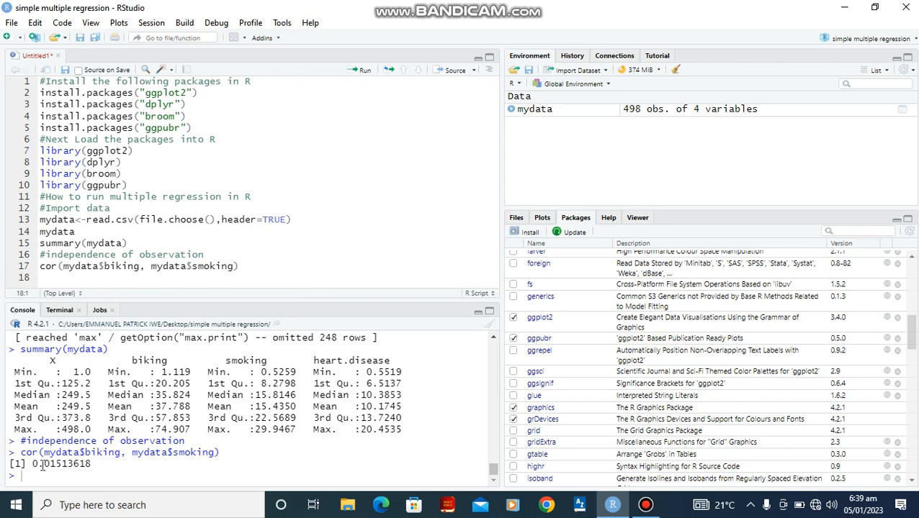
mouse_move(118, 326)
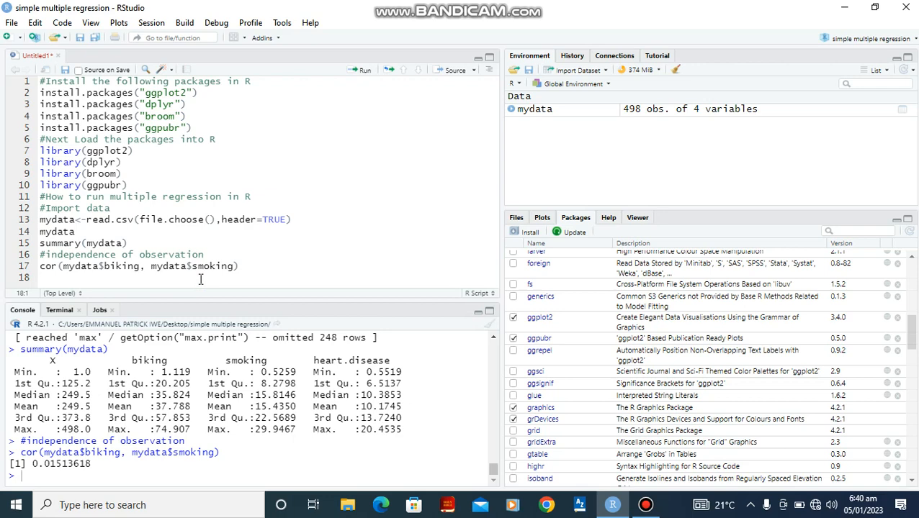
Step: Add a '#2 normality' comment to the script
type("#2 m")
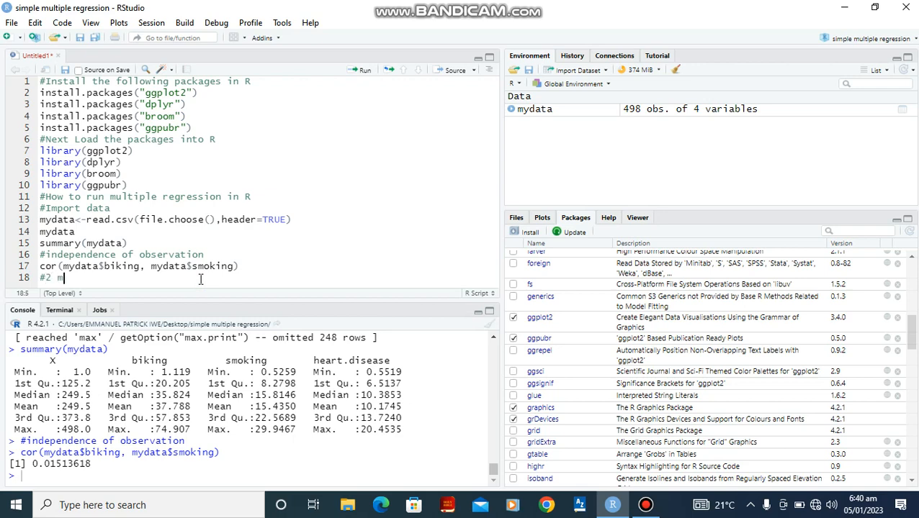
type("orm")
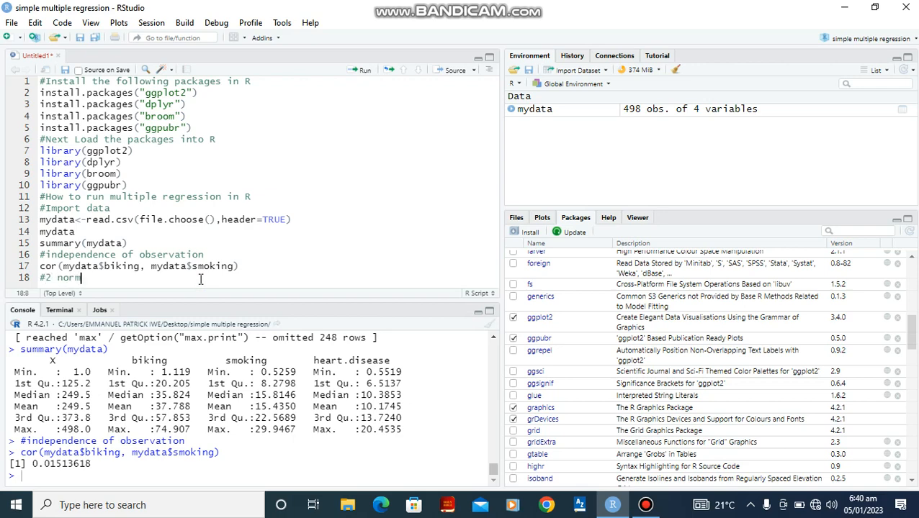
type("alitt")
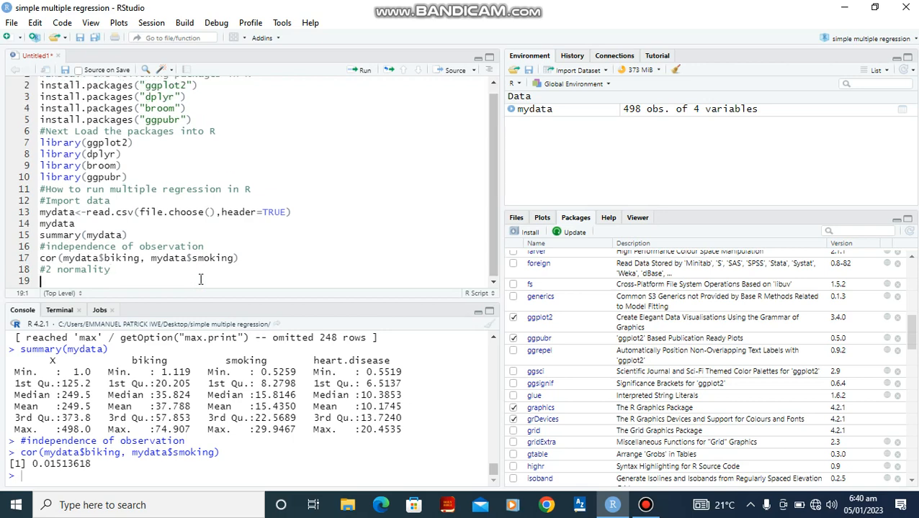
Step: Write hist(mydata$heart.disease) to plot a histogram of heart.disease
type("hist")
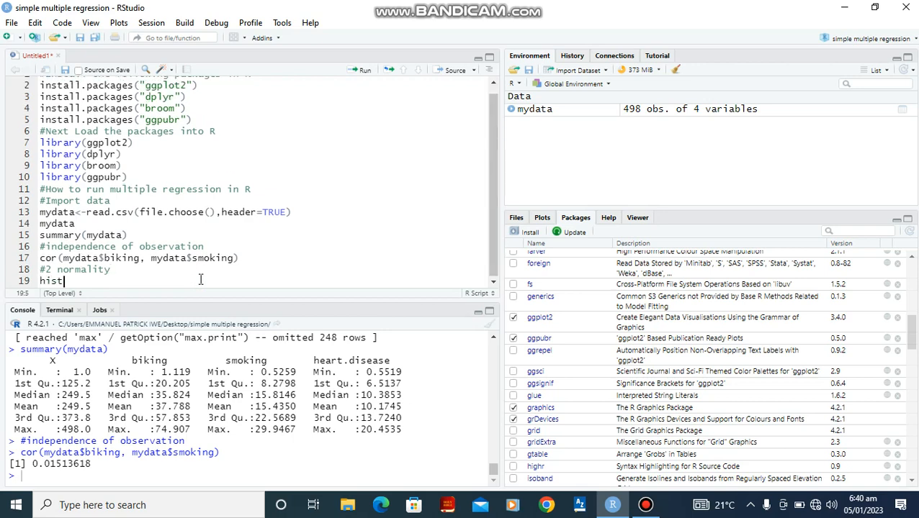
type("hist")
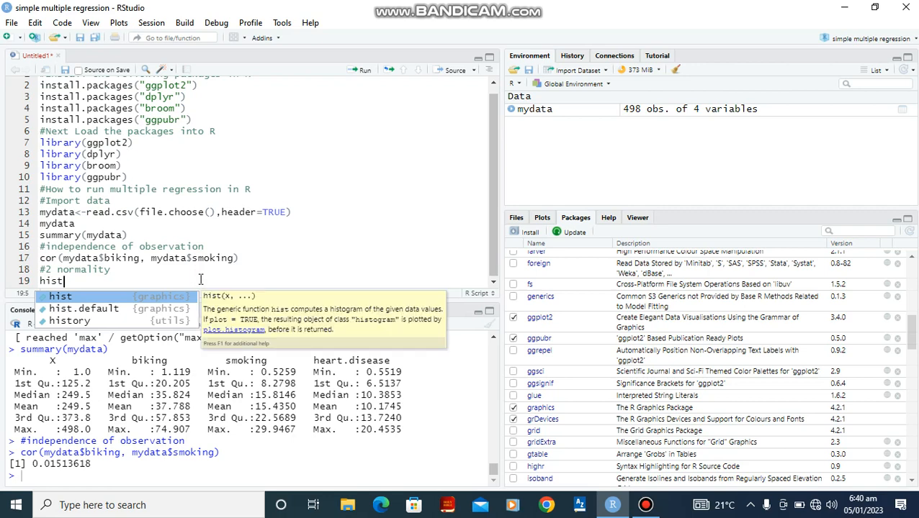
type("(")
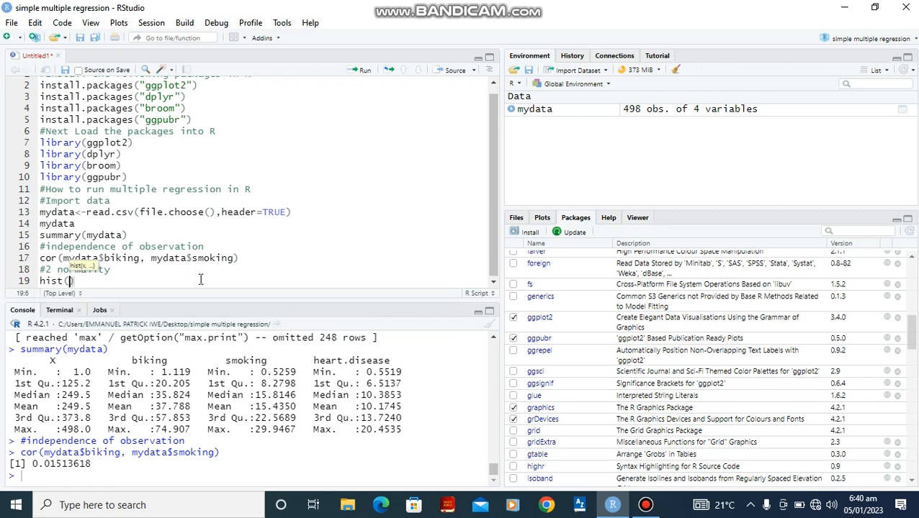
type("mydata")
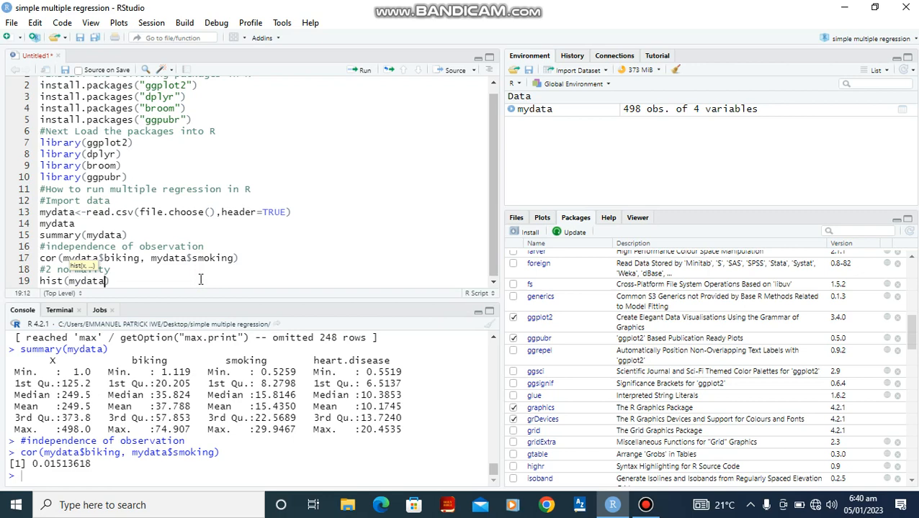
type("$")
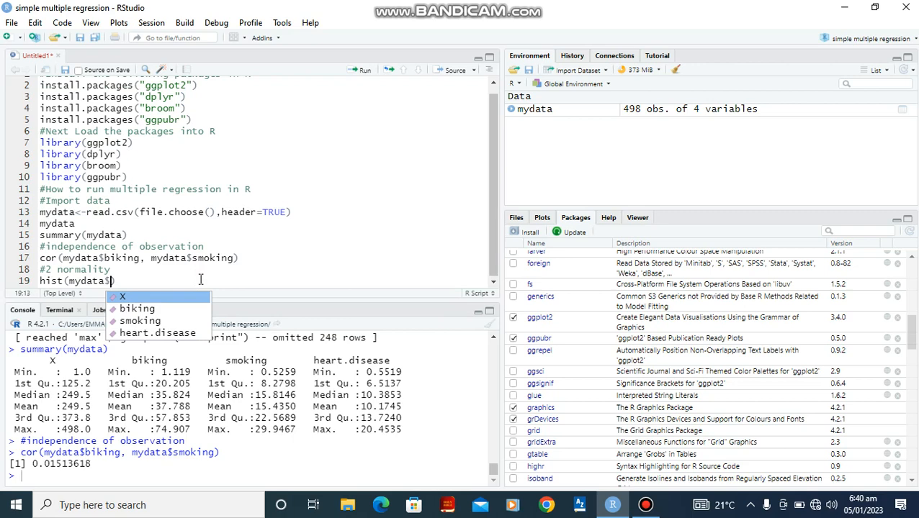
type("heart.disease")
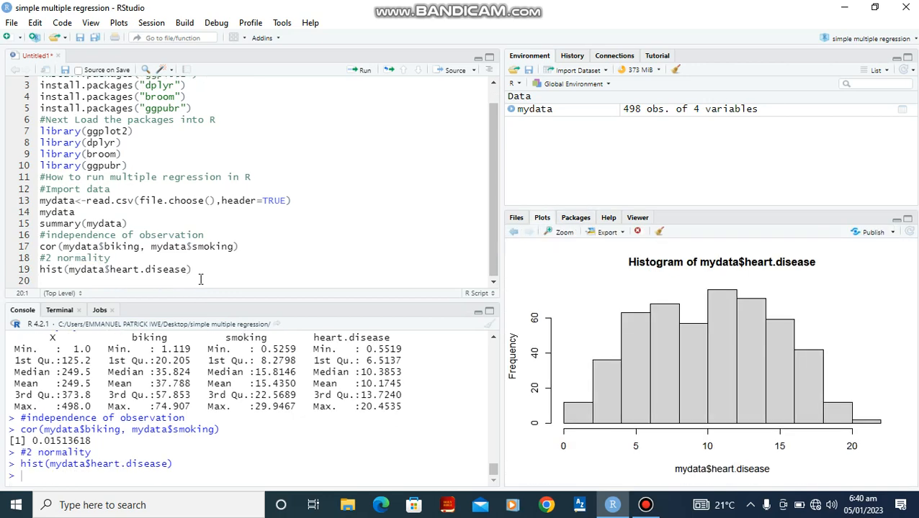
mouse_move(745, 397)
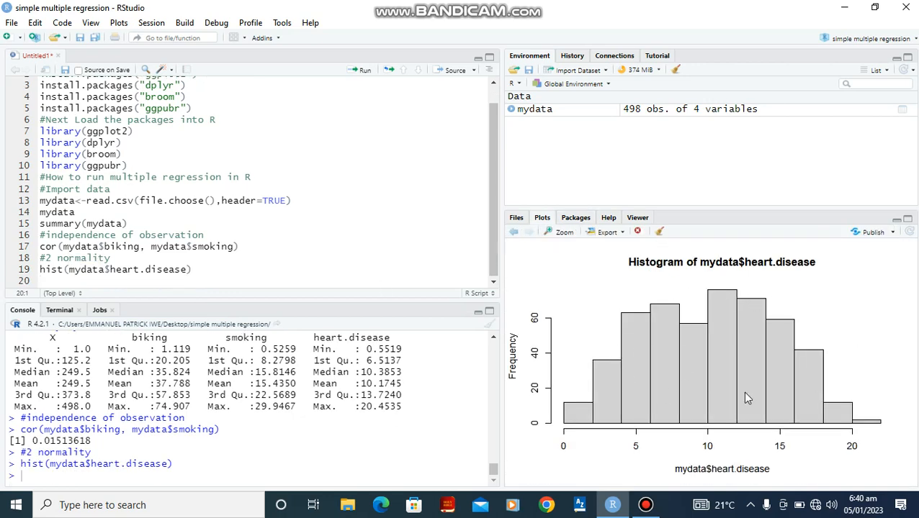
mouse_move(723, 357)
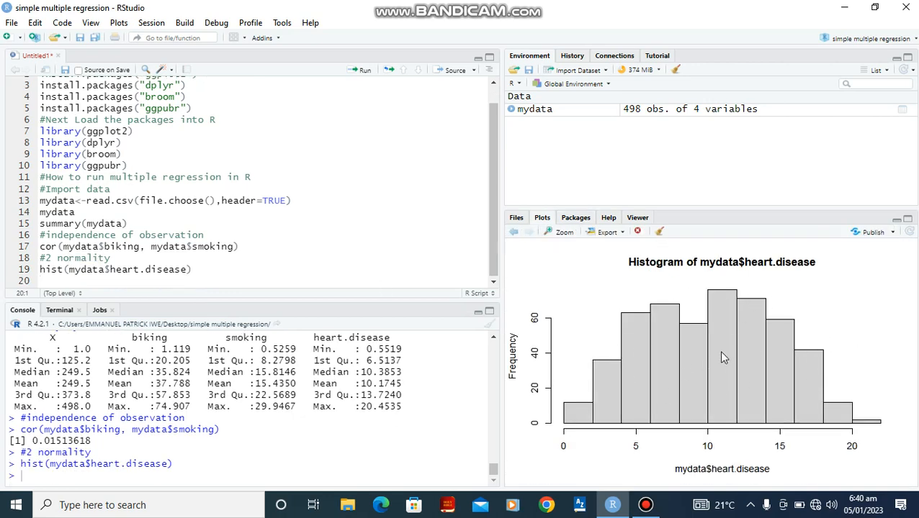
mouse_move(728, 354)
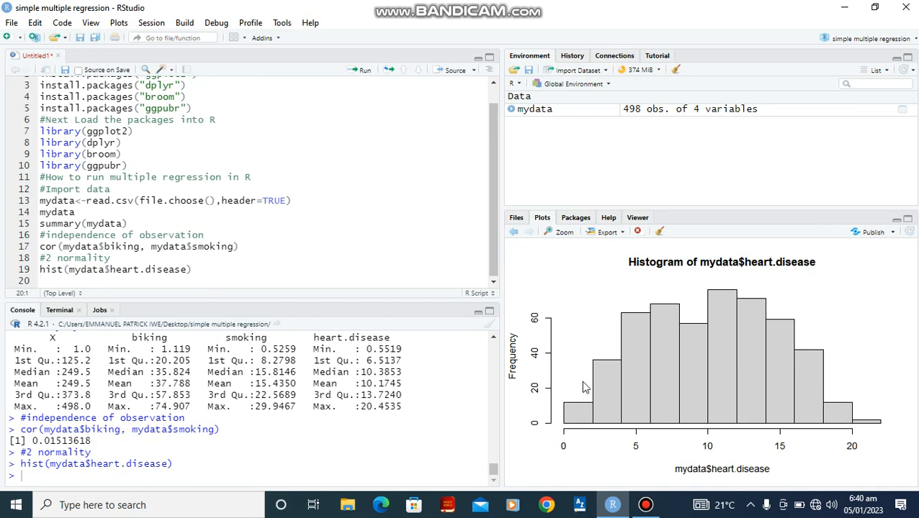
mouse_move(576, 399)
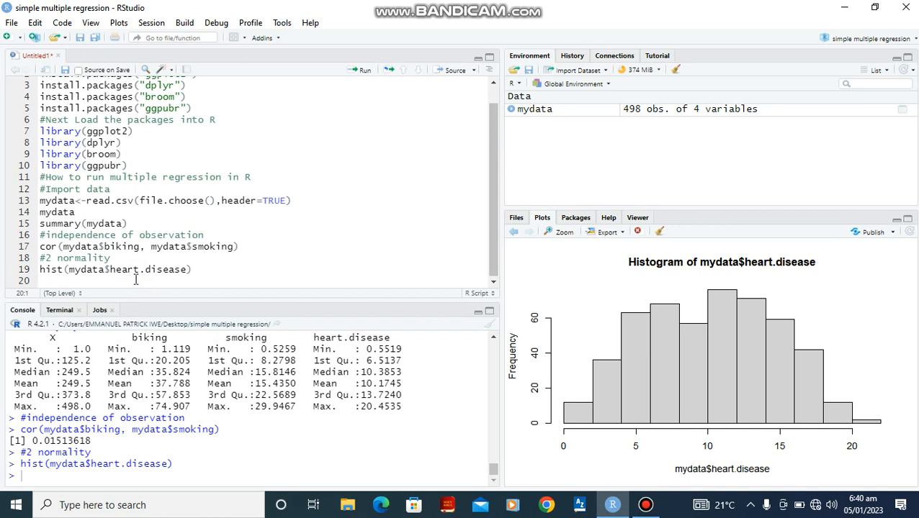
Step: Add a '#3 Linearity' comment to the script
type("#3 Liner")
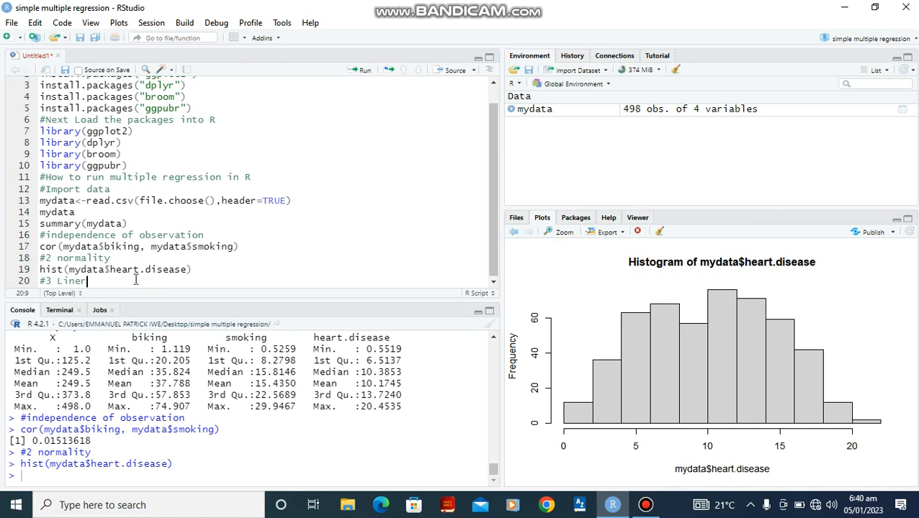
type("earity")
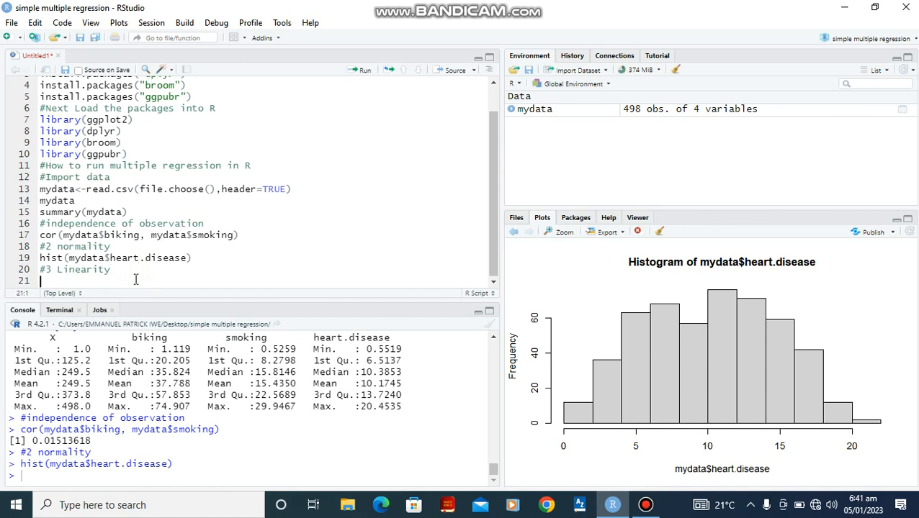
Step: Write plot(heart.disease~biking, data=mydata) for a heart.disease versus biking scatter plot
type("plot")
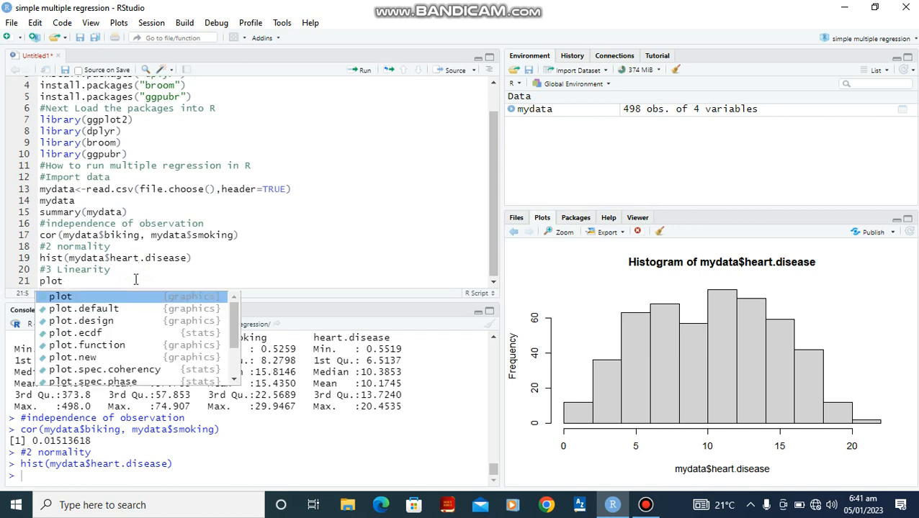
type("(")
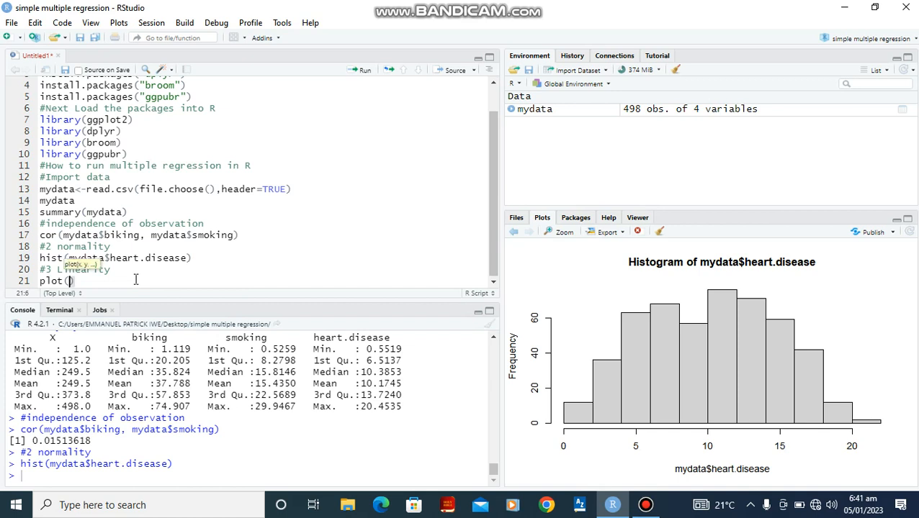
type("heart")
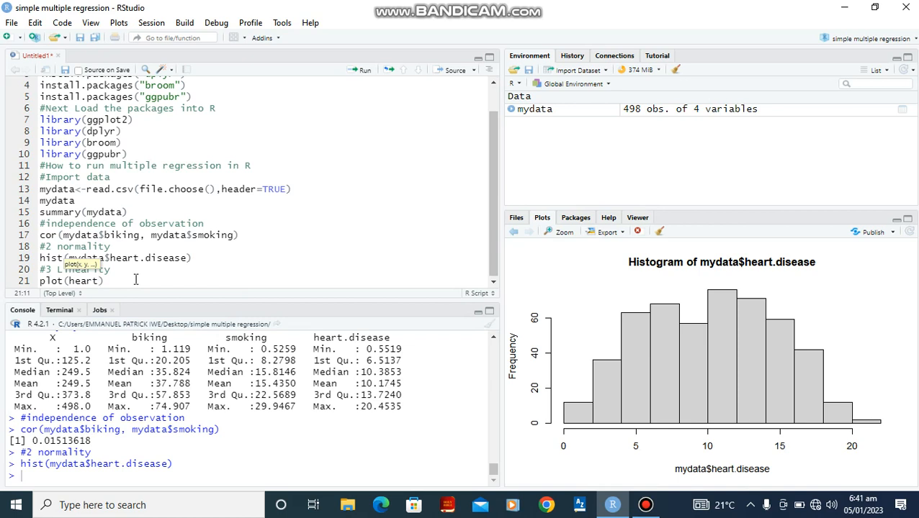
type(".disease")
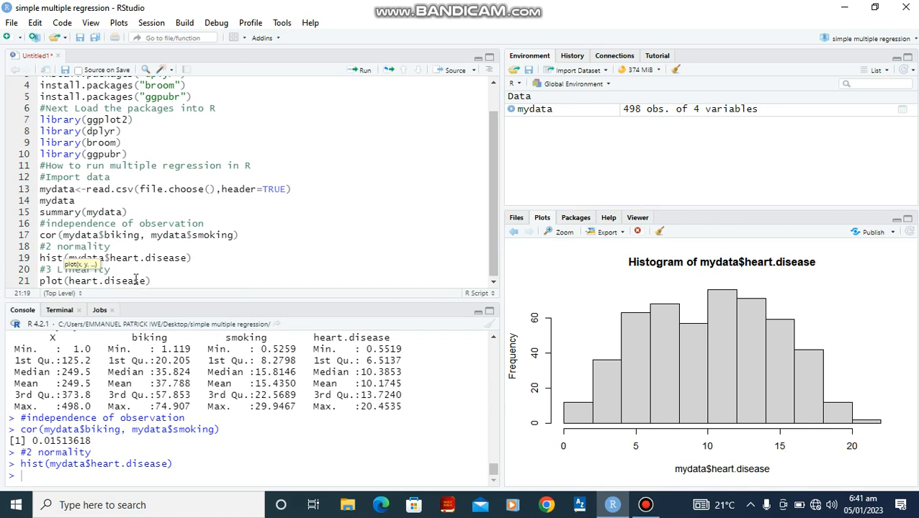
type("~b")
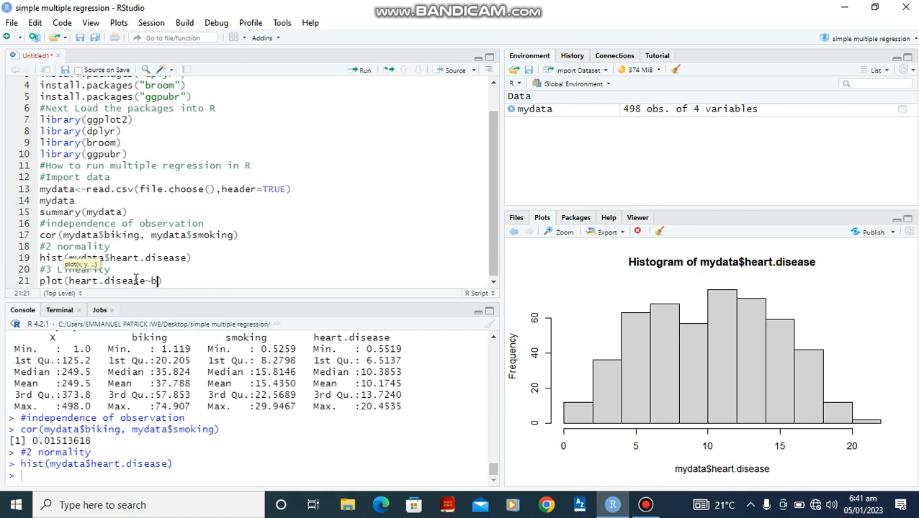
type("iking)")
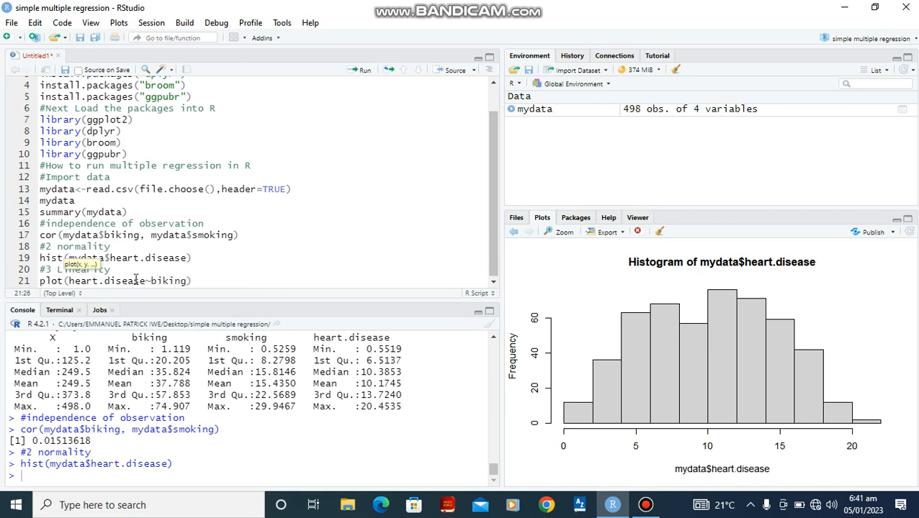
type(", dt")
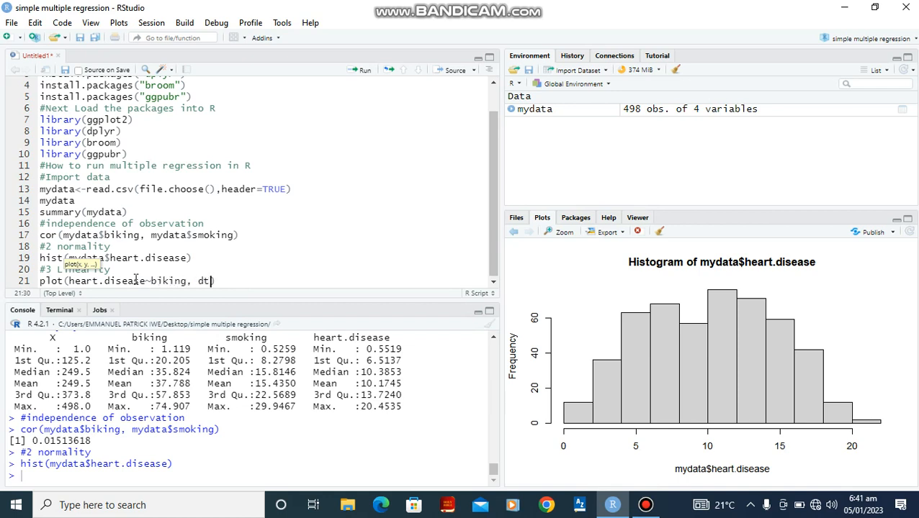
type("ata=my")
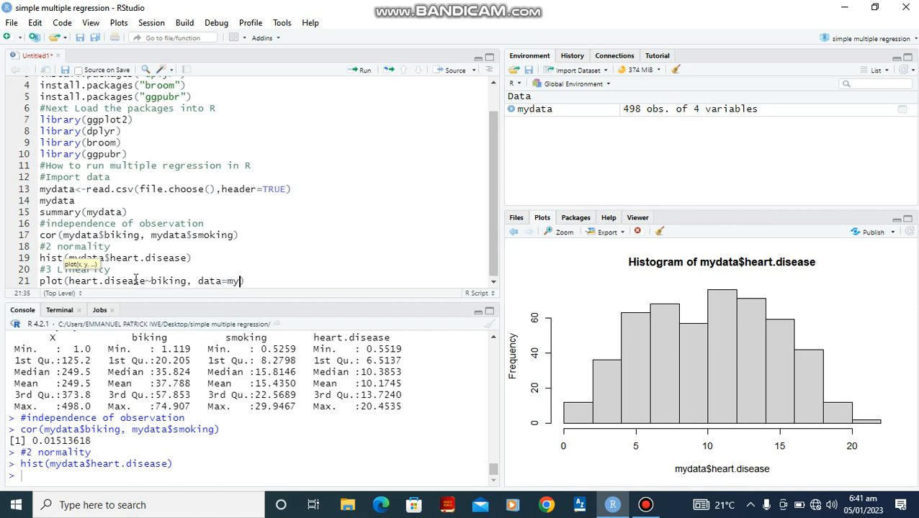
type("data")
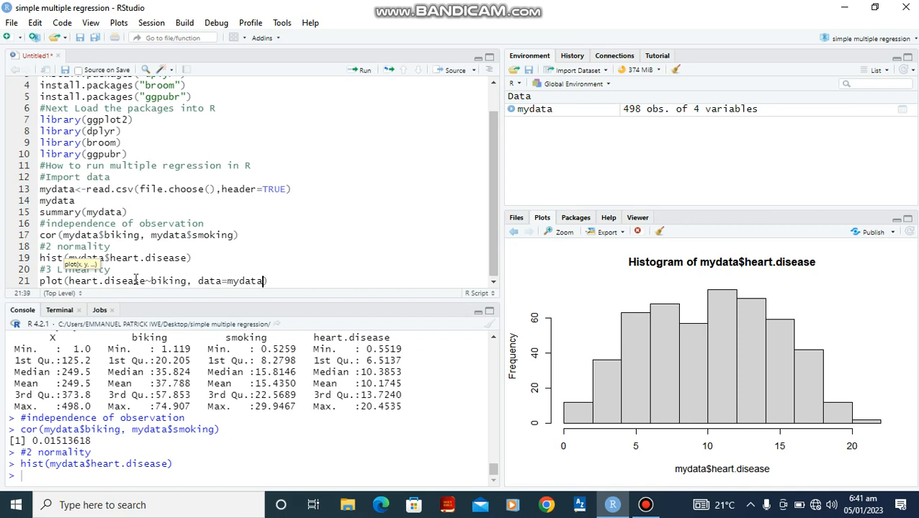
mouse_move(275, 281)
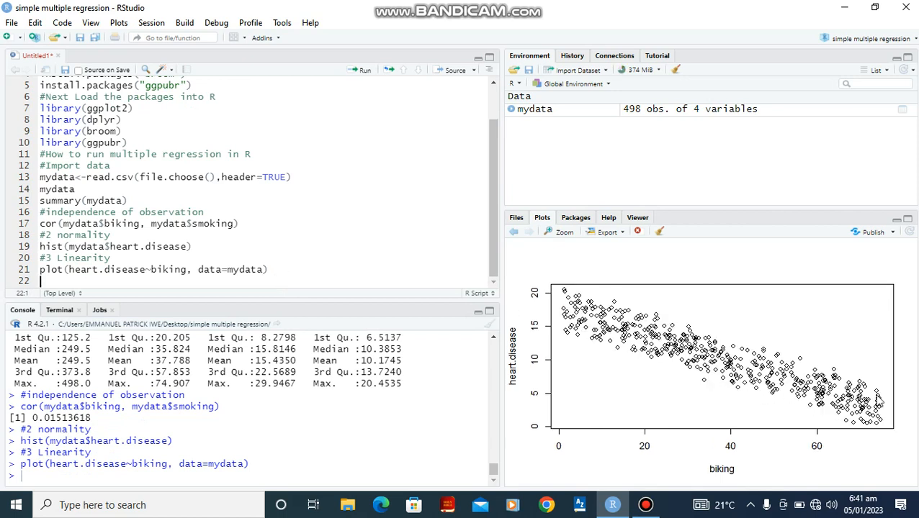
mouse_move(703, 380)
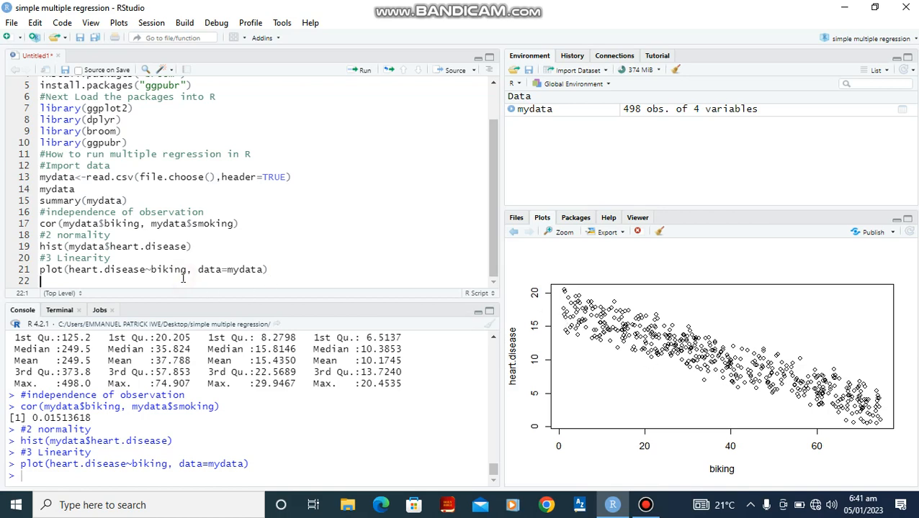
Step: Plot heart.disease against smoking with plot(heart.disease~smoking, data=mydata)
type("plot(heart")
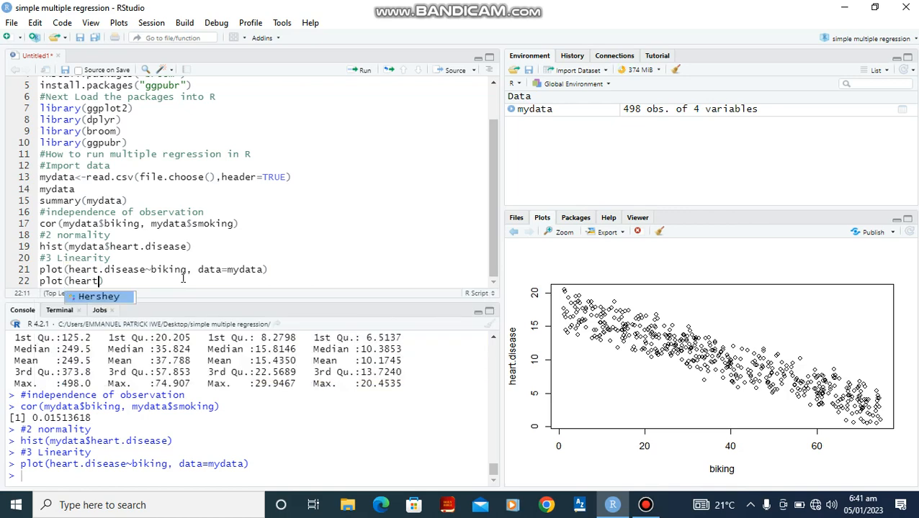
type(".diseas")
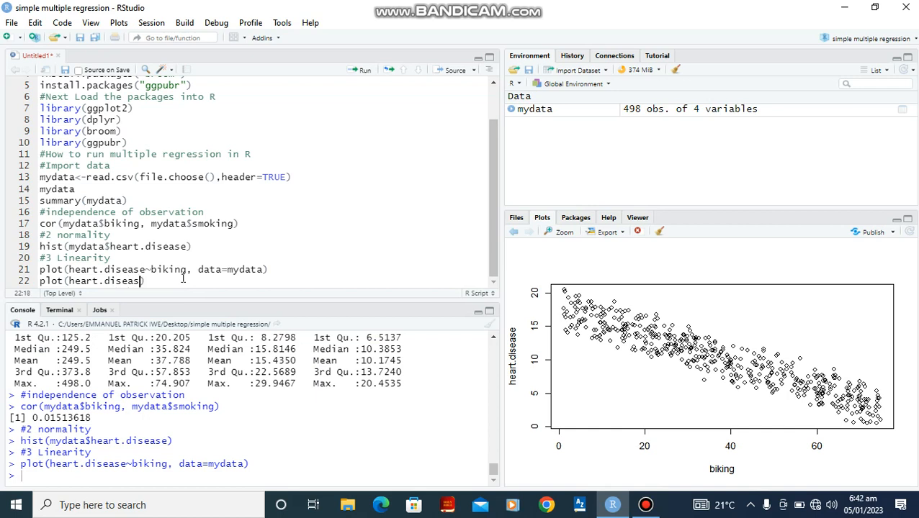
type("e~")
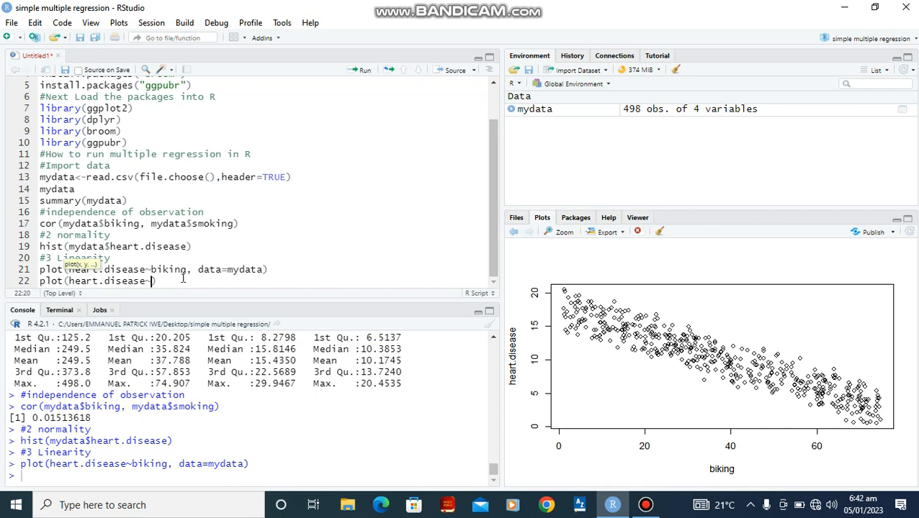
type("smoking,")
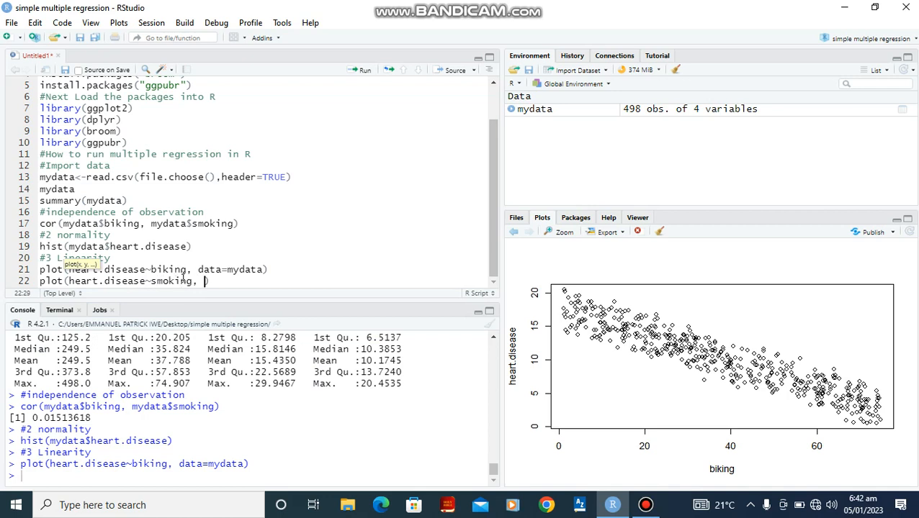
type("data=myda")
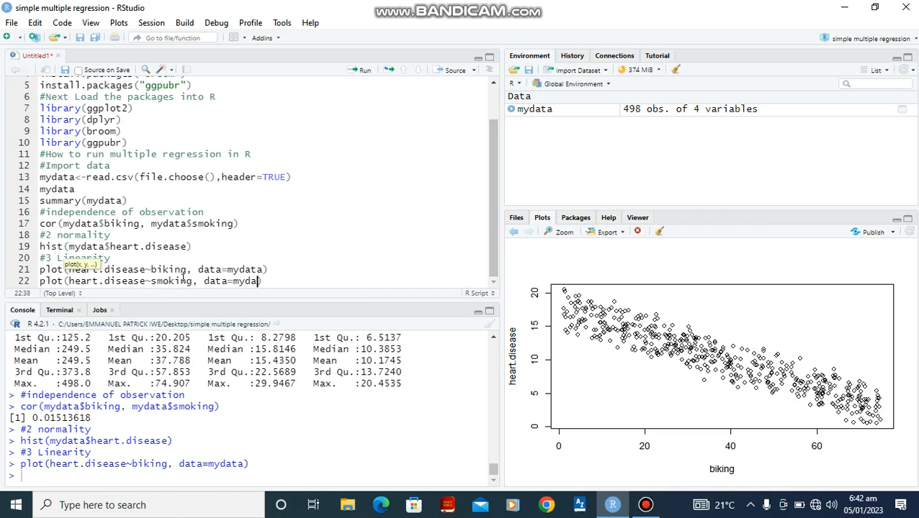
type("ta)")
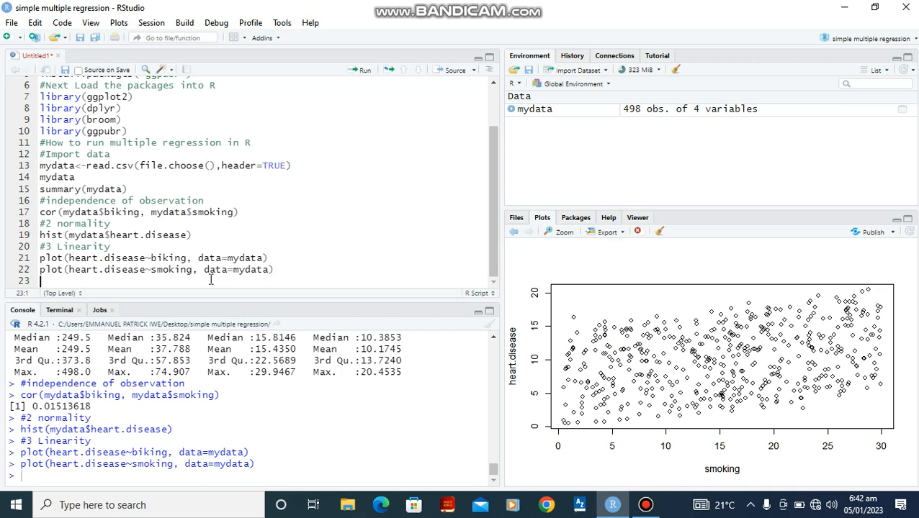
Step: Begin the regression assignment mydatalm<-lm
type("my")
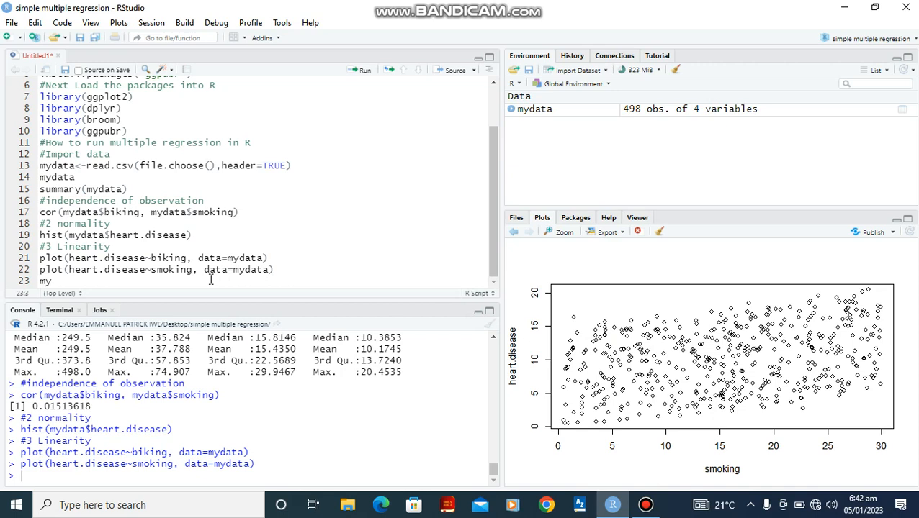
type("data")
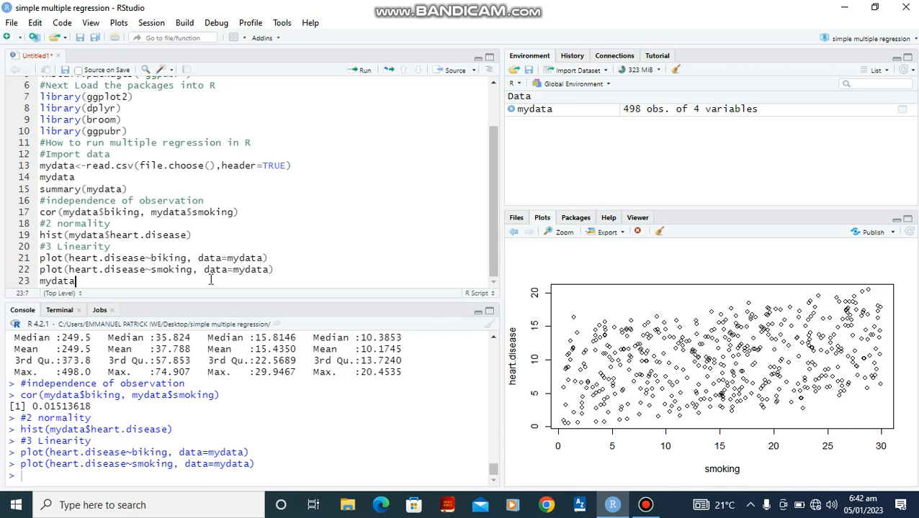
type("lm,")
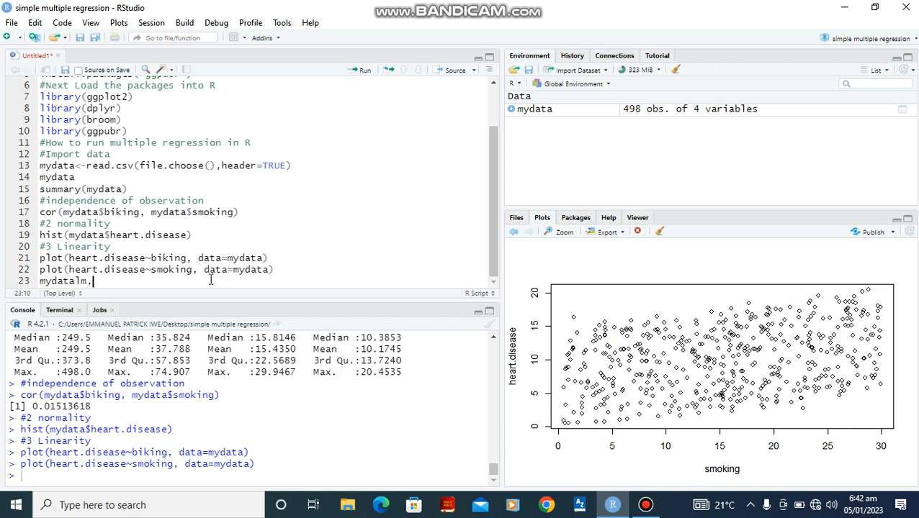
type("-")
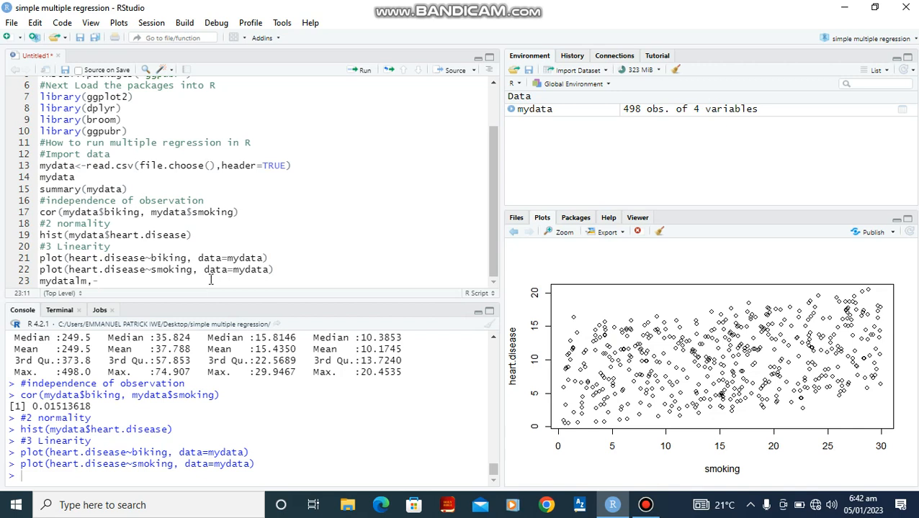
type("lm")
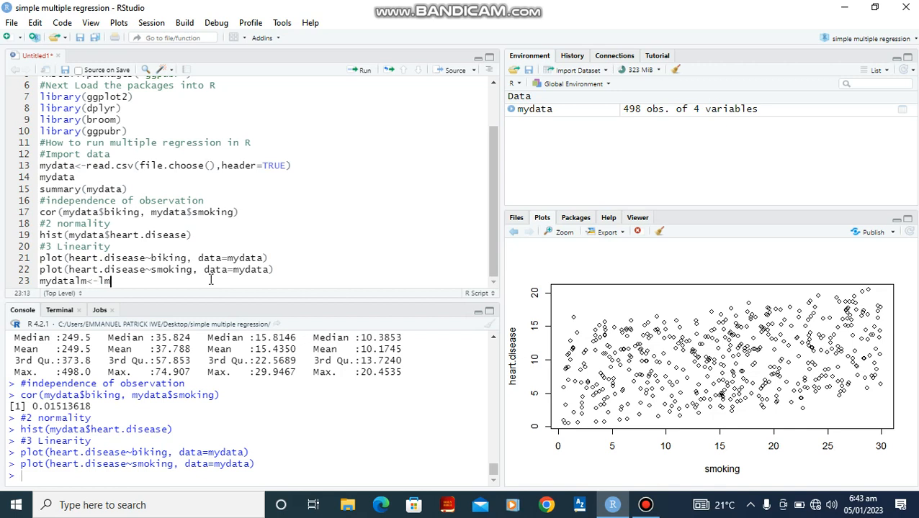
Step: Complete and fit lm(heart.disease~biking+smoking, data=mydata) as mydatalm, then begin summa
type("()")
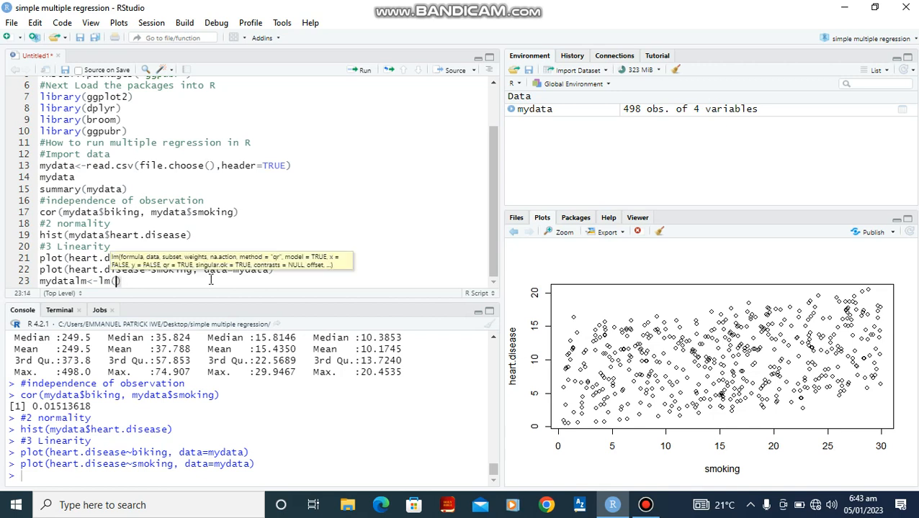
type("heart")
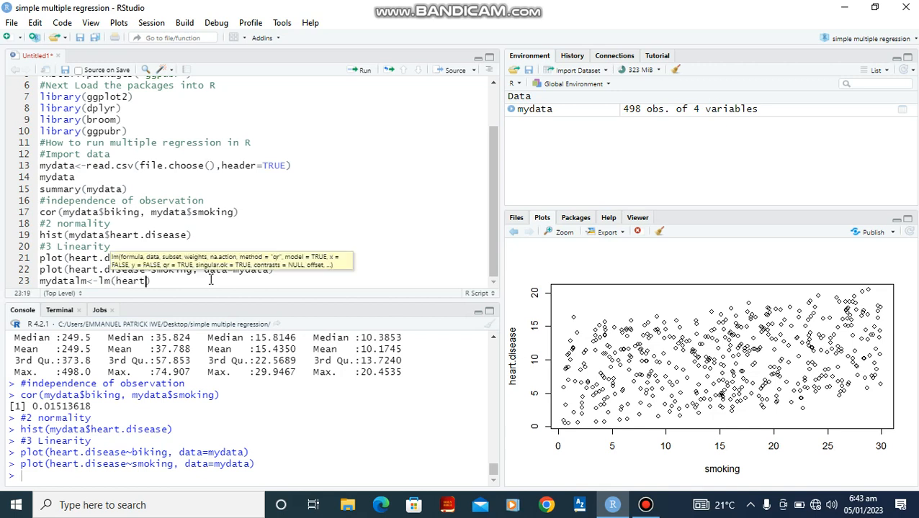
type(".disease~biking")
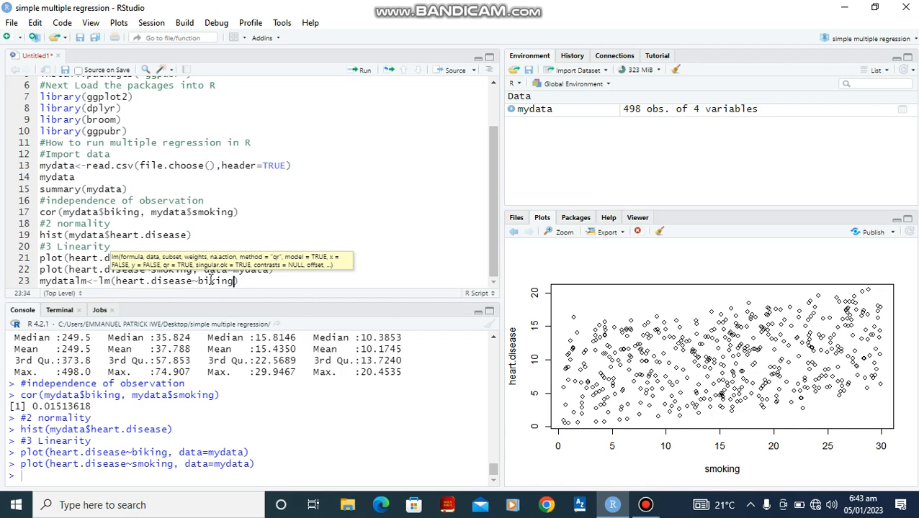
type("+smoking")
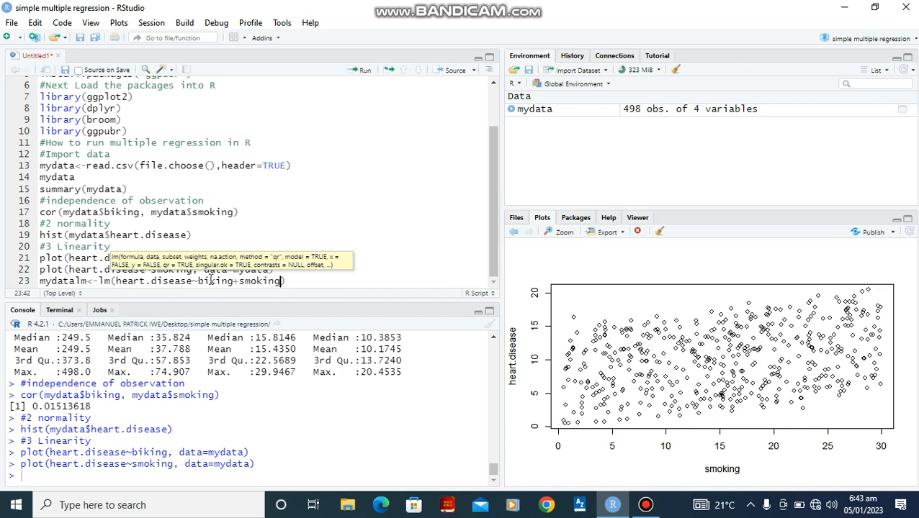
type(", dtata=mydata")
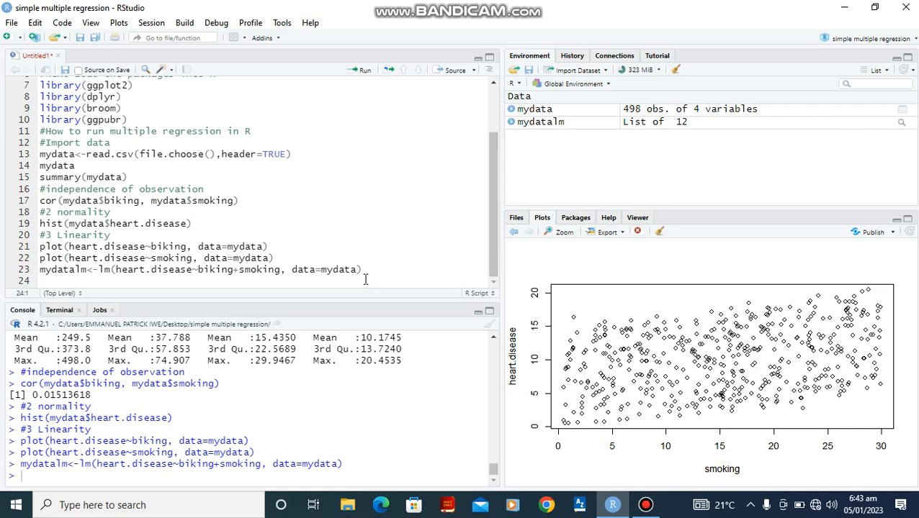
type("summary(")
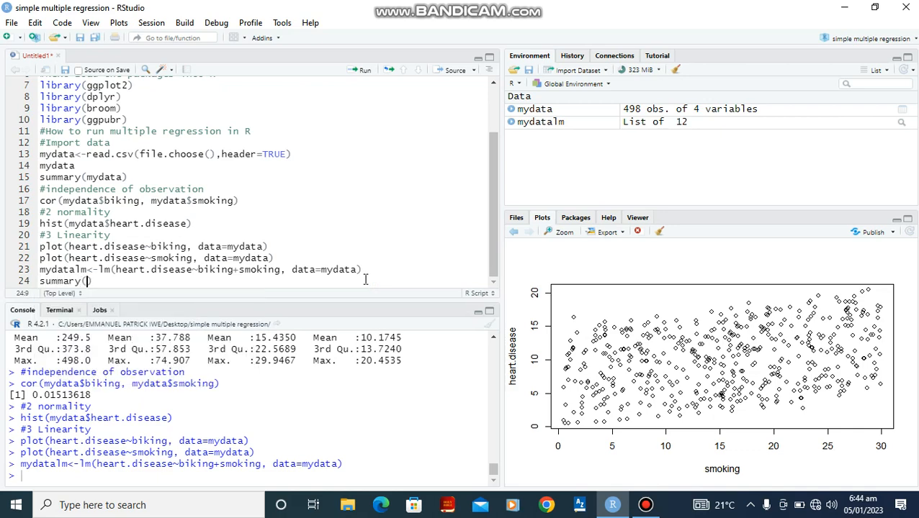
Step: Run summary(mydatalm) to show coefficients with Multiple R-squared 0.9796
type("mydatalm")
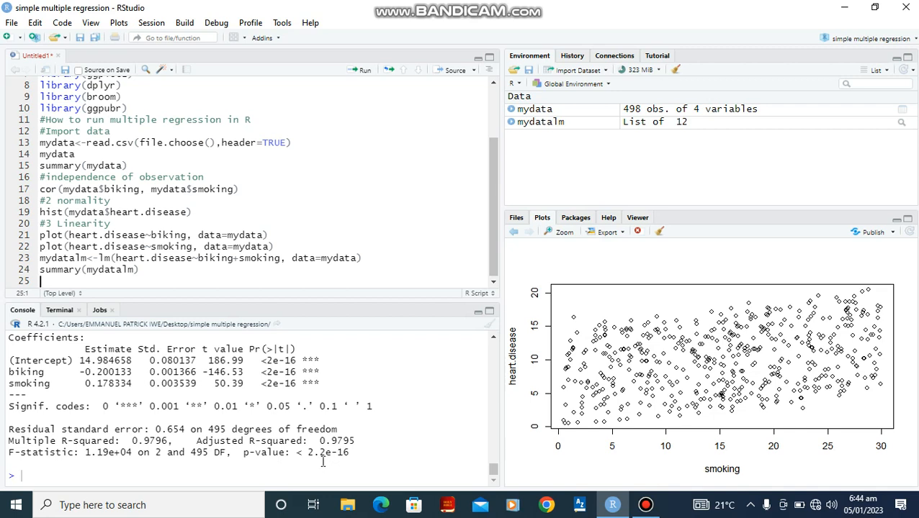
mouse_move(252, 480)
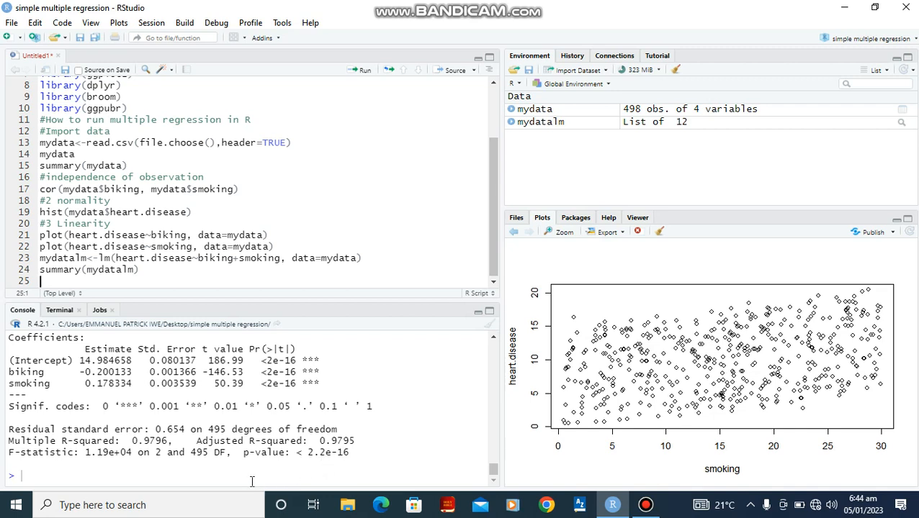
mouse_move(216, 478)
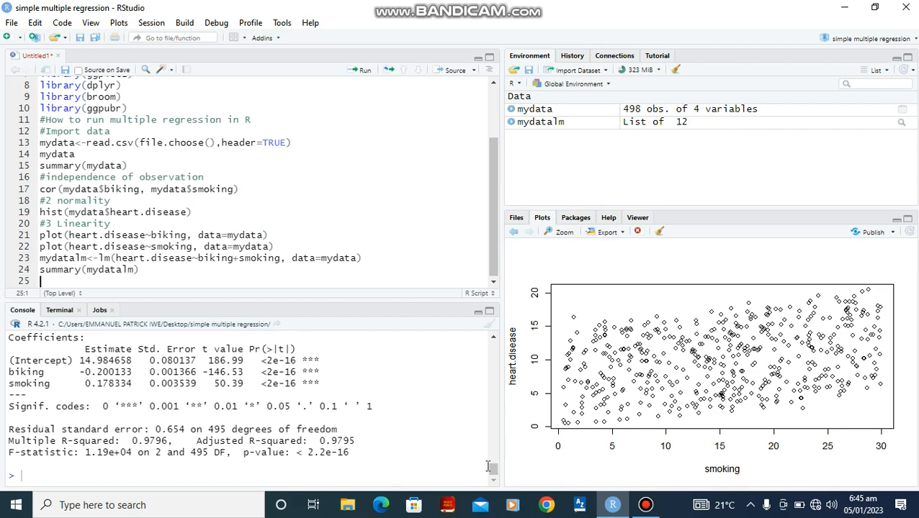
mouse_move(137, 308)
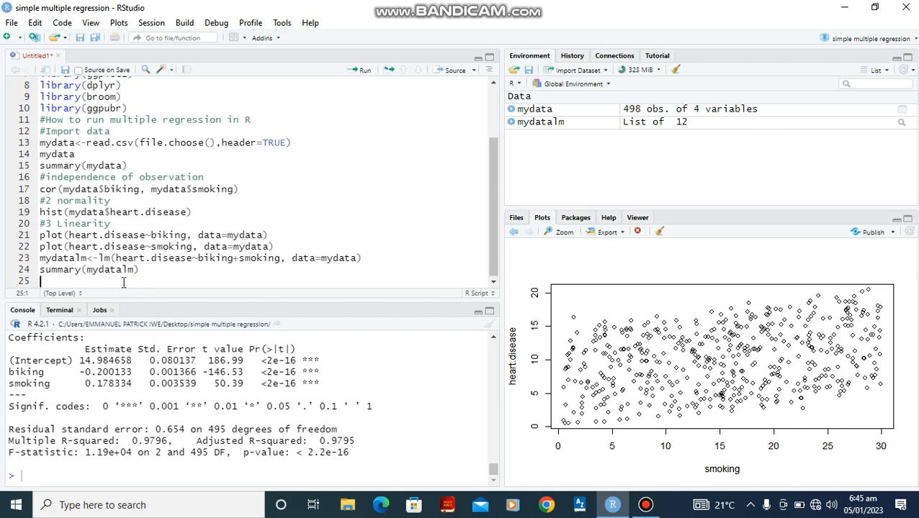
Step: Set a 2-by-2 plot layout with par(mfrow=c(2,2)) and begin the diagnostic plot( line
type("par")
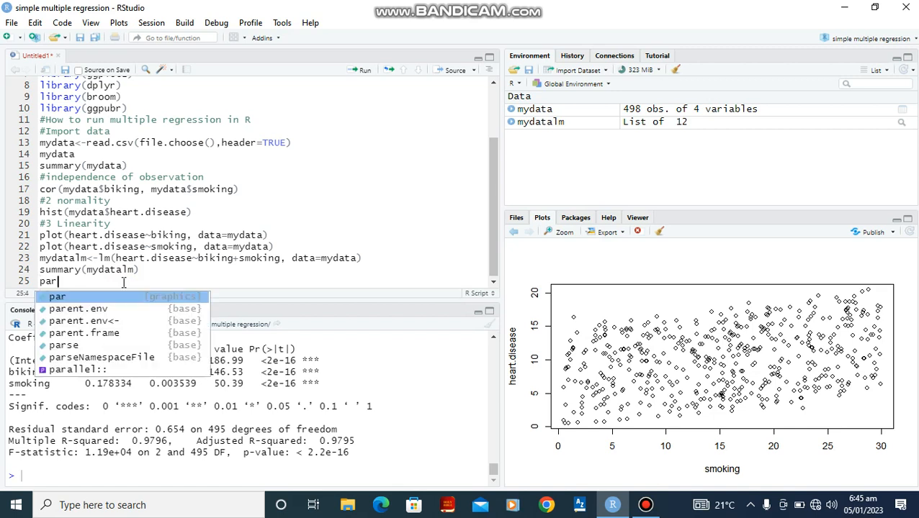
type("()")
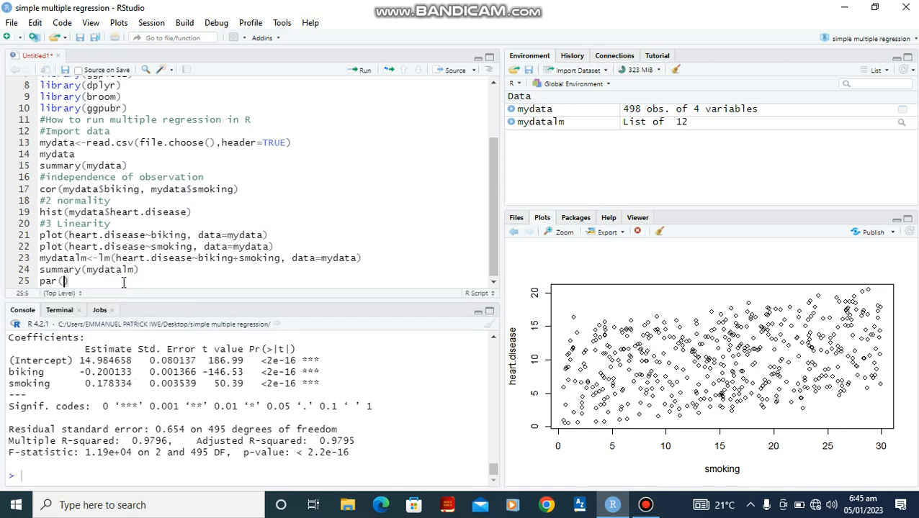
type("m")
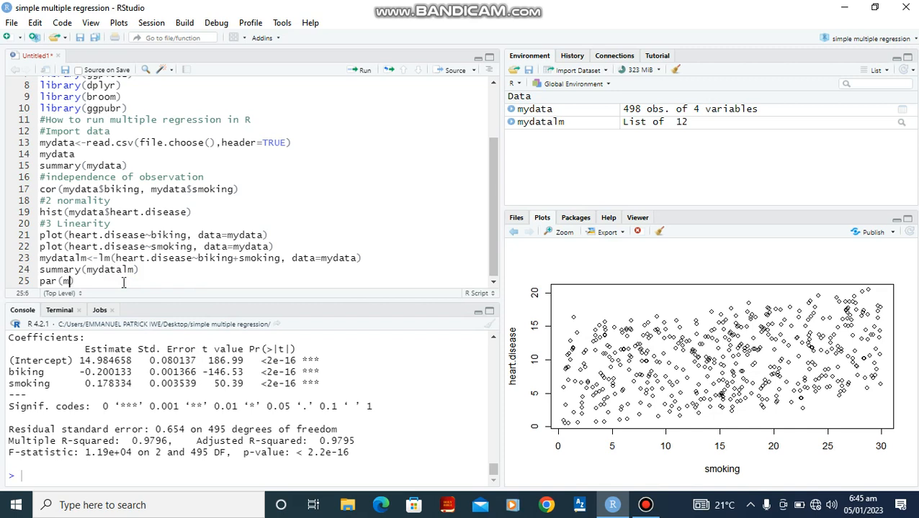
type("frow")
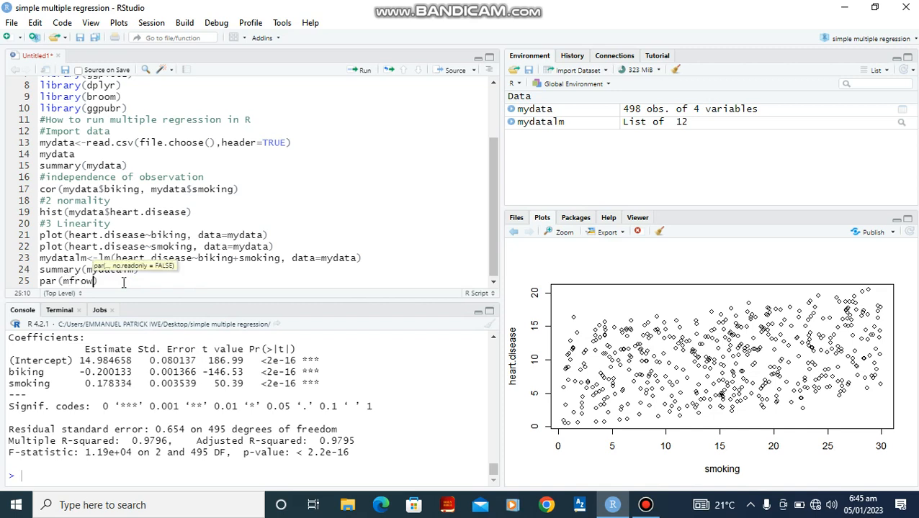
type("=c(2,2")
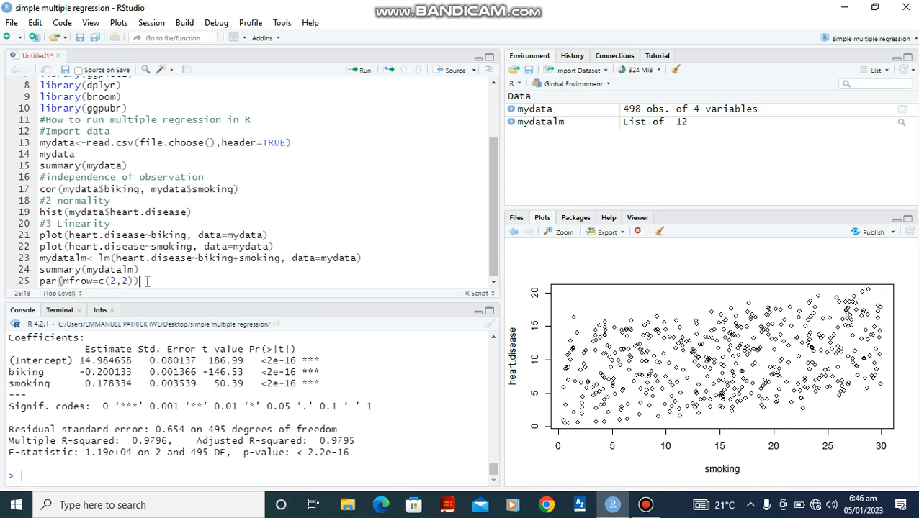
key("Return")
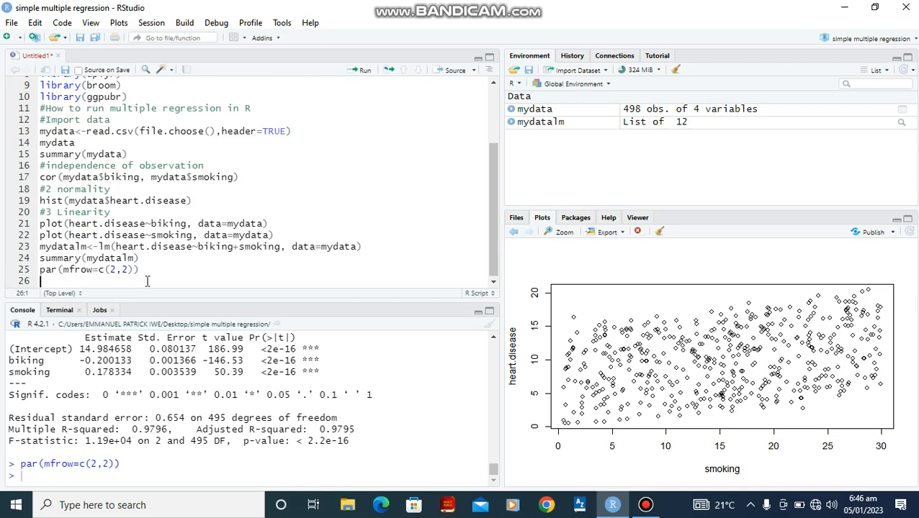
type("plot(h")
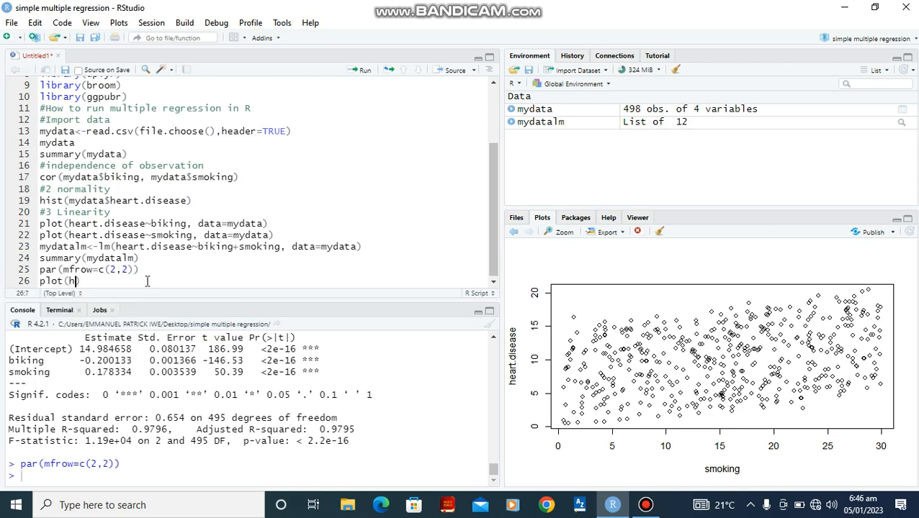
Step: Complete plot(mydatalm), correcting a mistyped argument, and run it to draw the four diagnostic plots
type("eart")
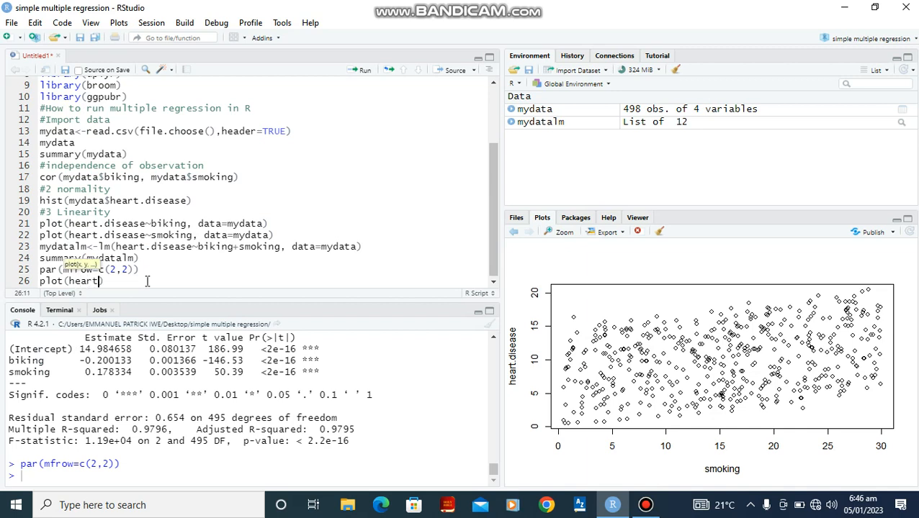
key("BackSpace")
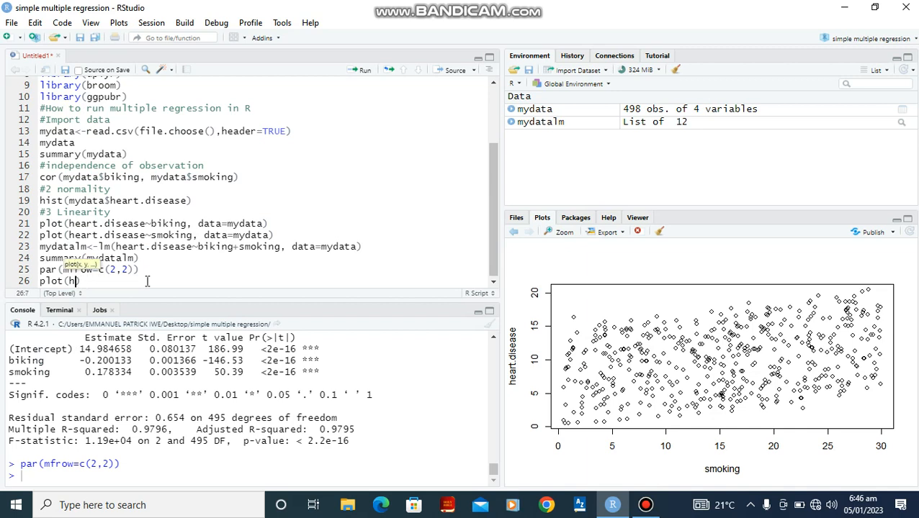
type("ydata)")
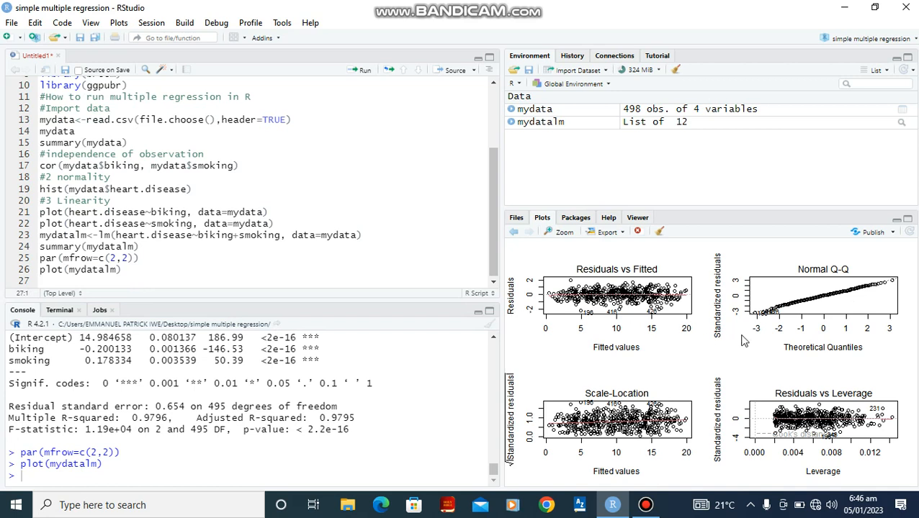
mouse_move(657, 337)
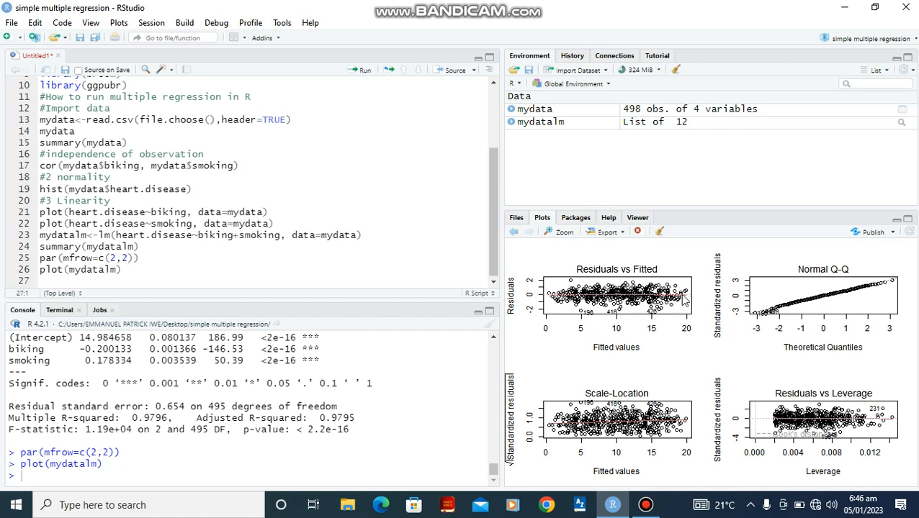
mouse_move(611, 374)
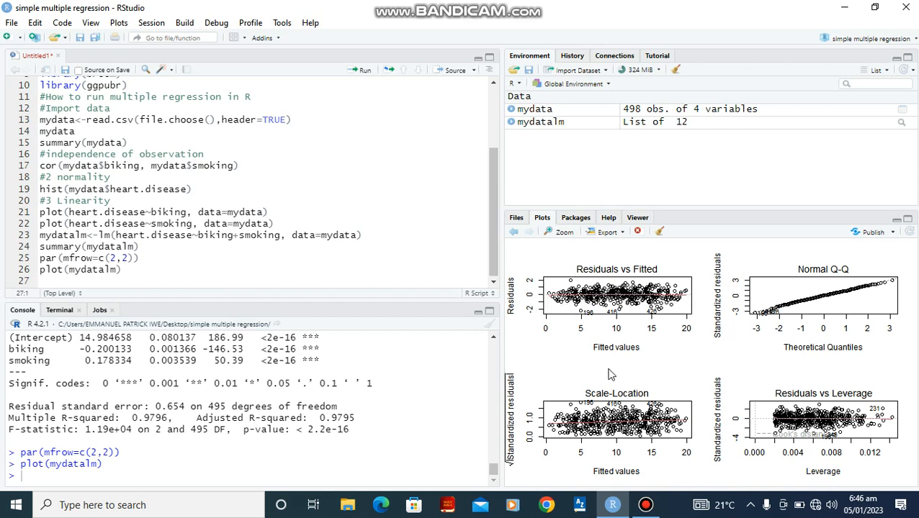
mouse_move(724, 329)
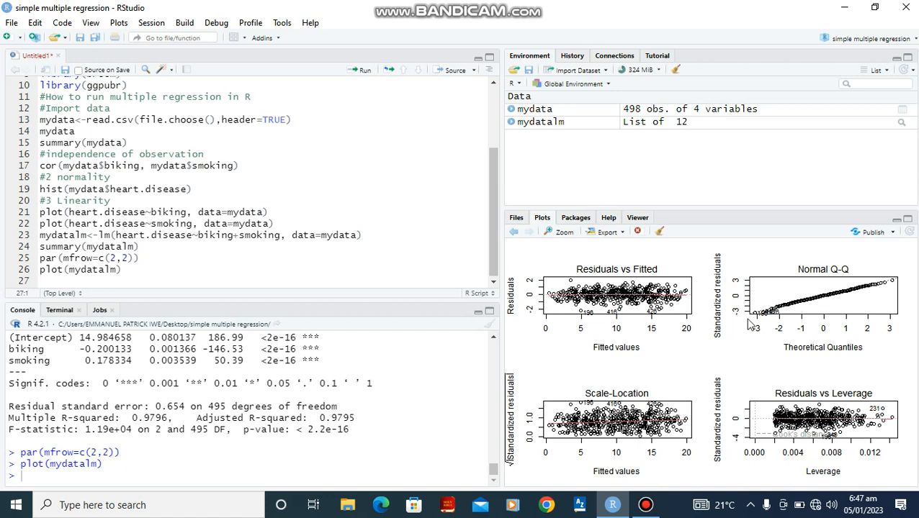
mouse_move(875, 303)
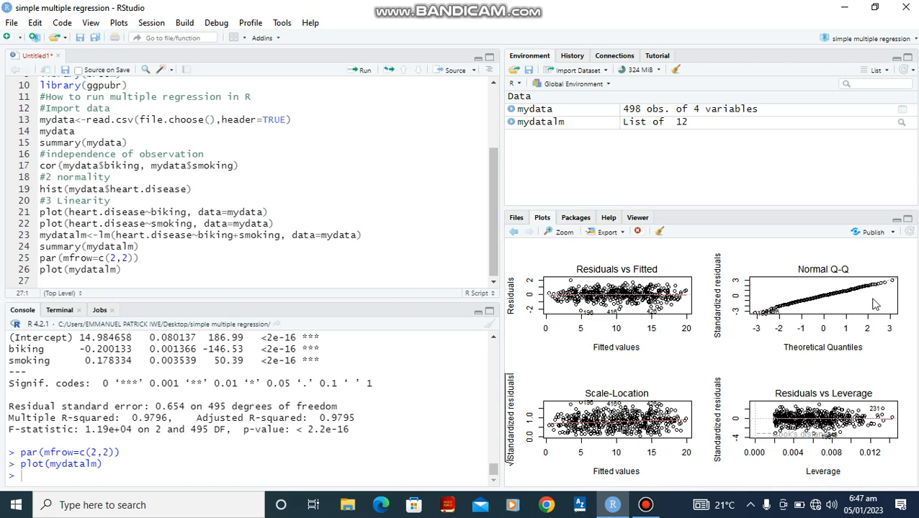
mouse_move(747, 327)
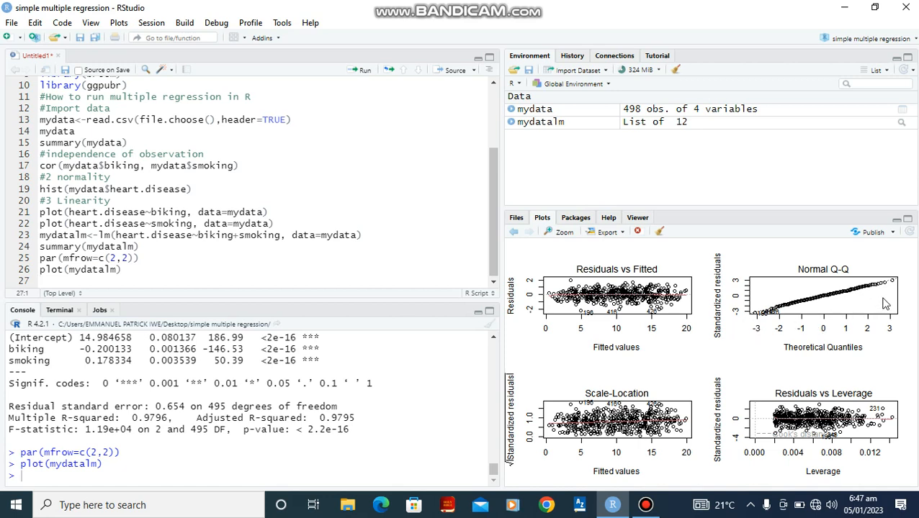
mouse_move(827, 325)
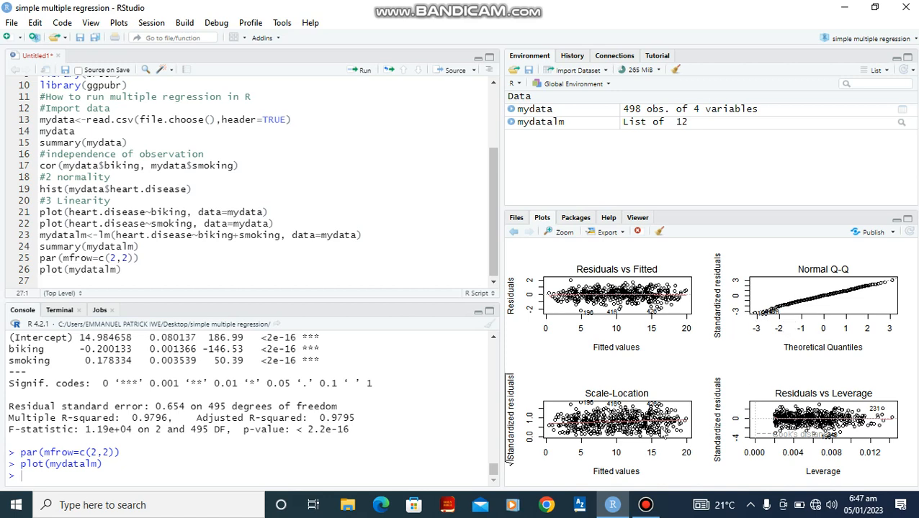
mouse_move(602, 437)
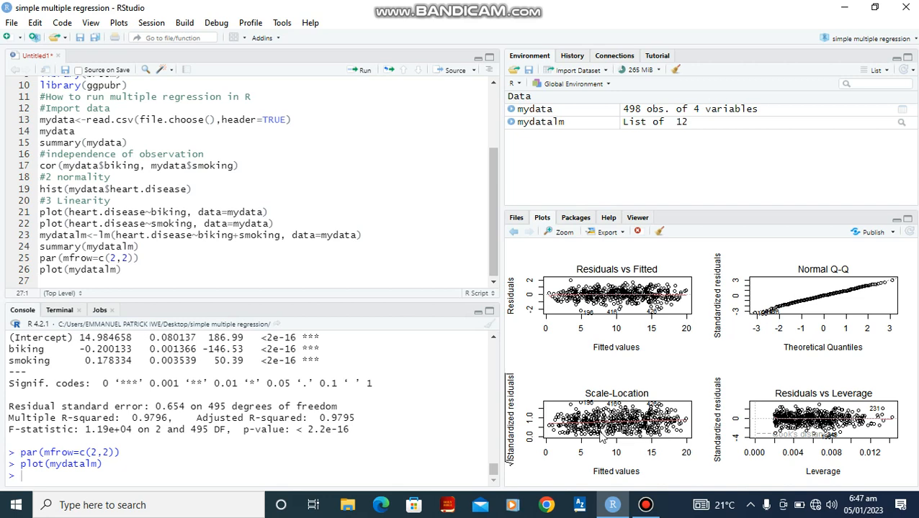